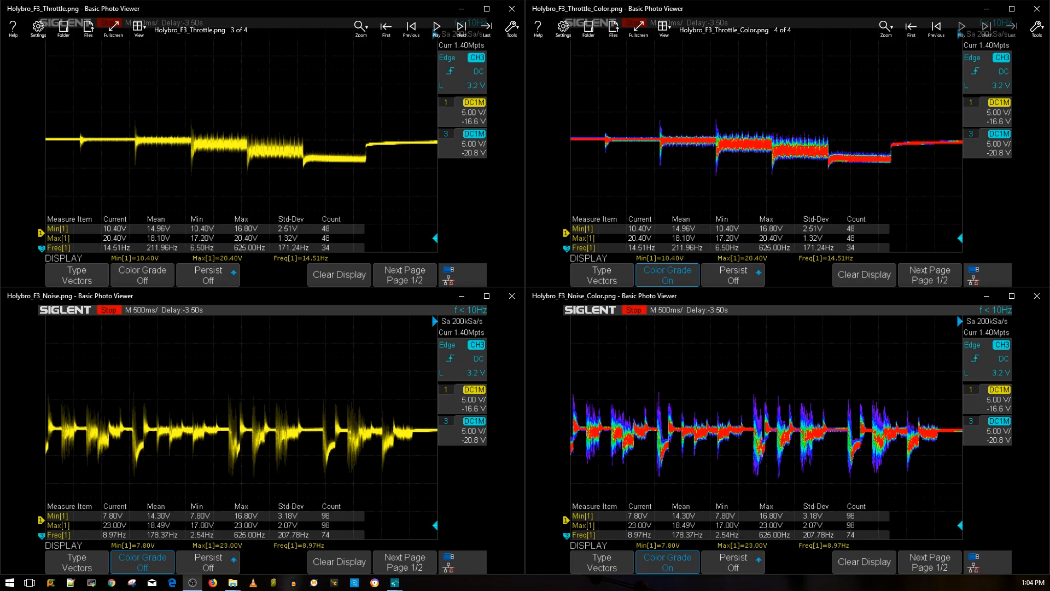
mouse_move(475, 238)
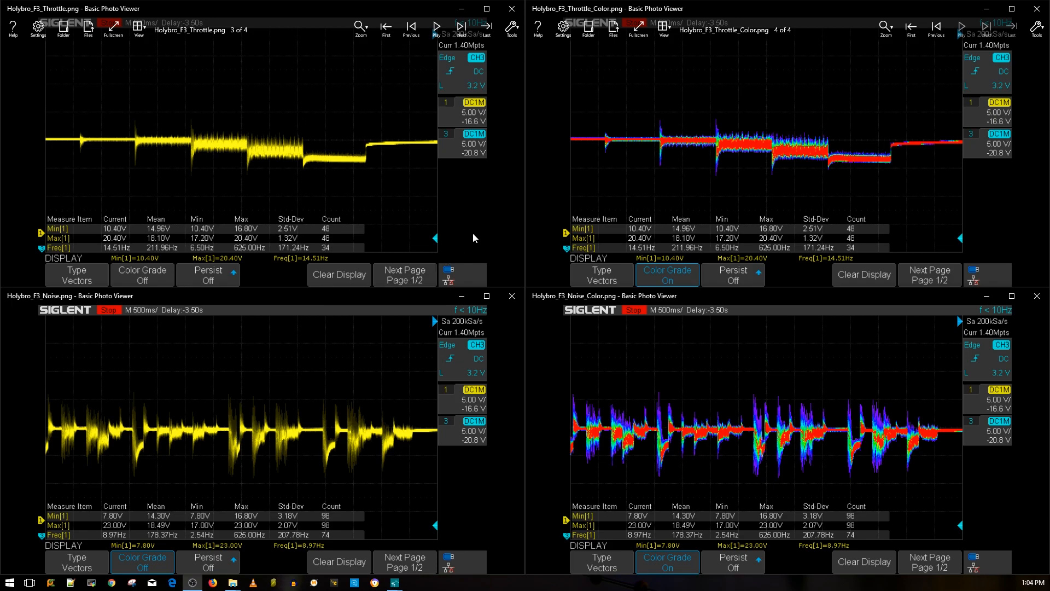
mouse_move(338, 179)
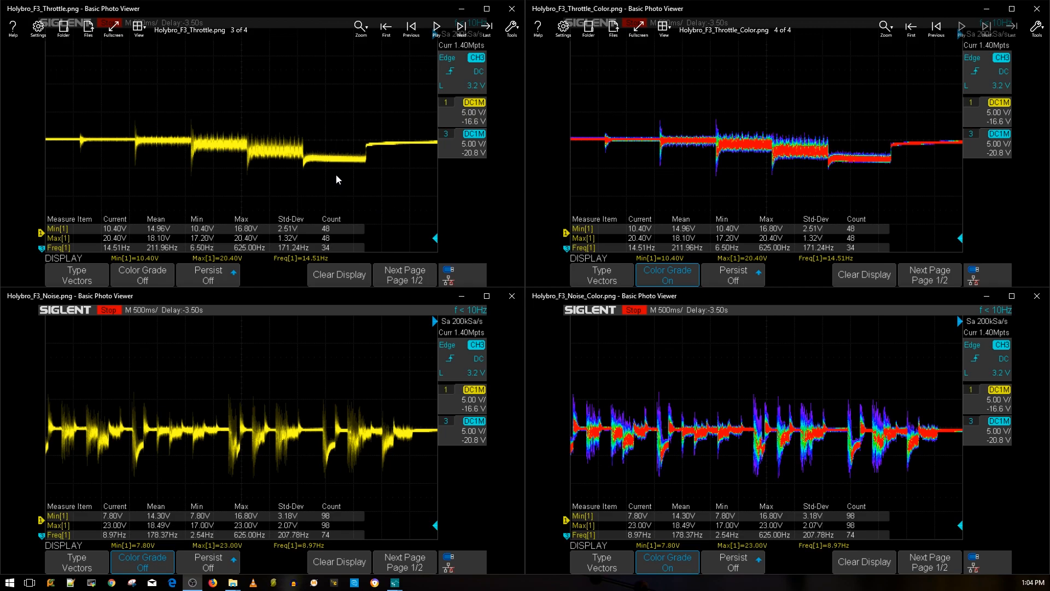
mouse_move(346, 174)
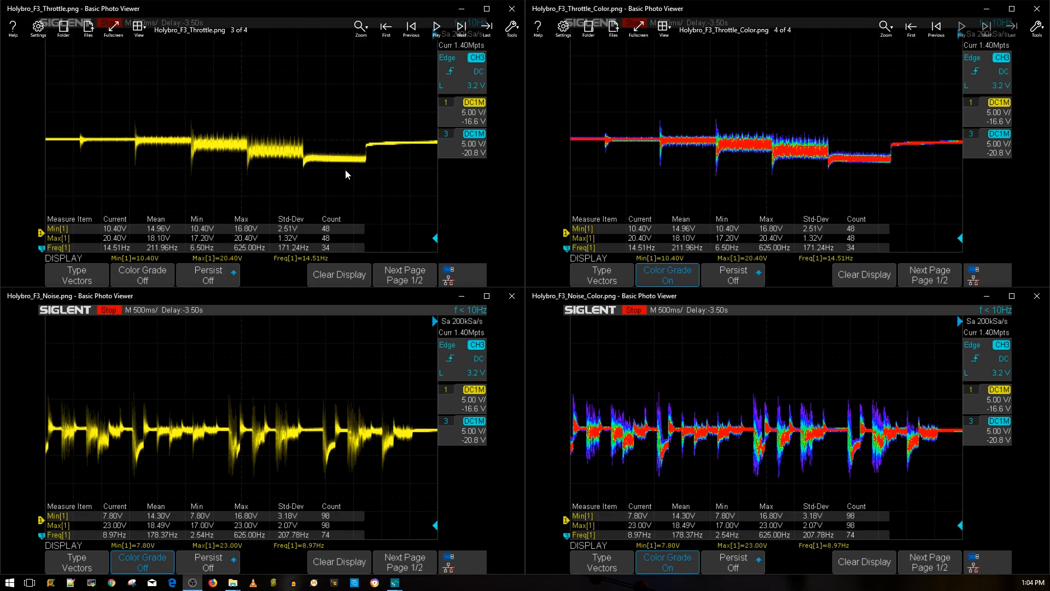
mouse_move(354, 203)
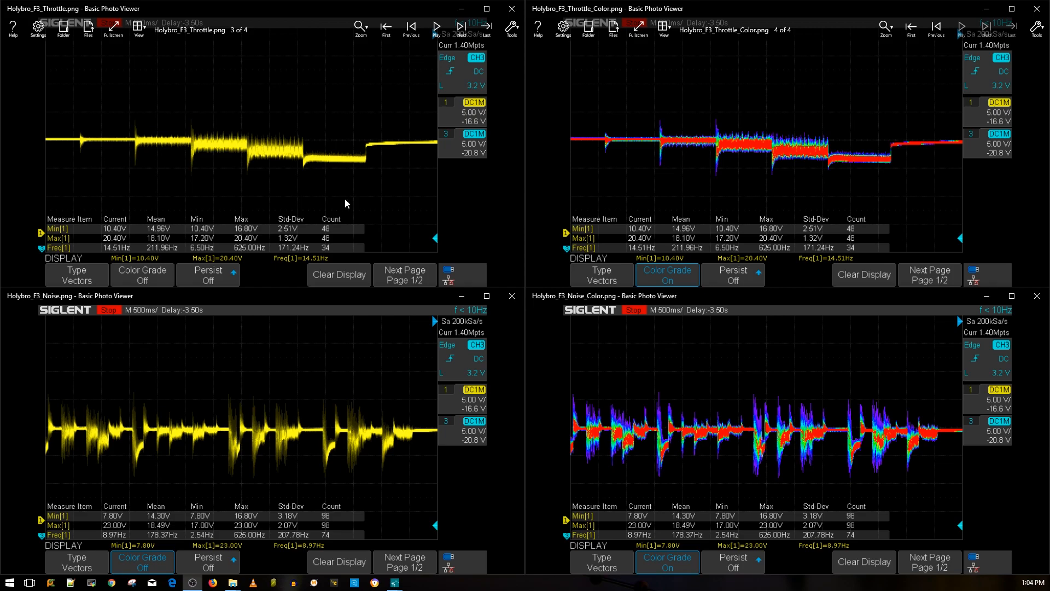
mouse_move(356, 195)
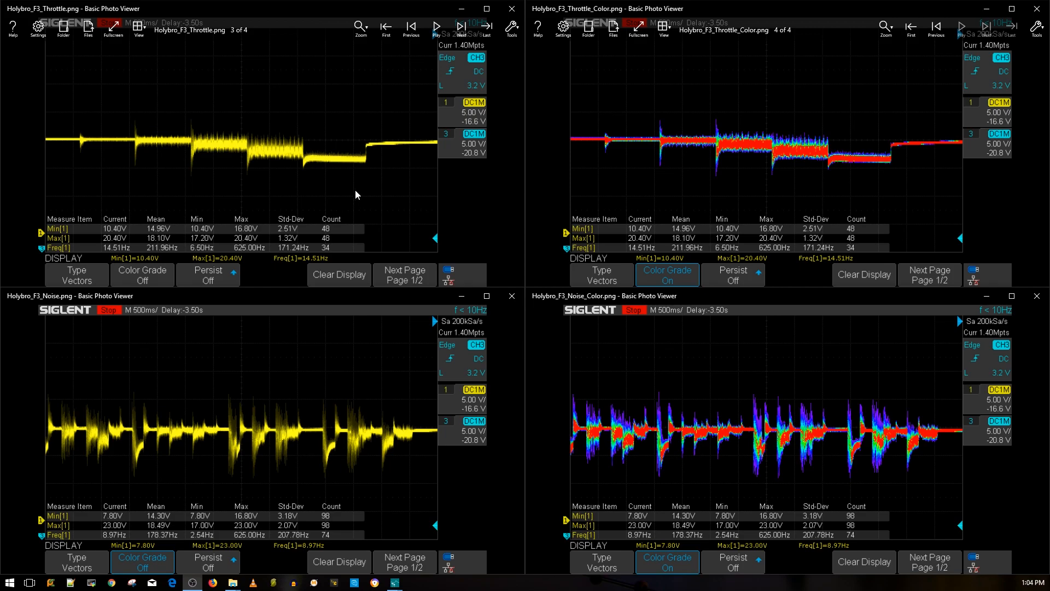
mouse_move(341, 170)
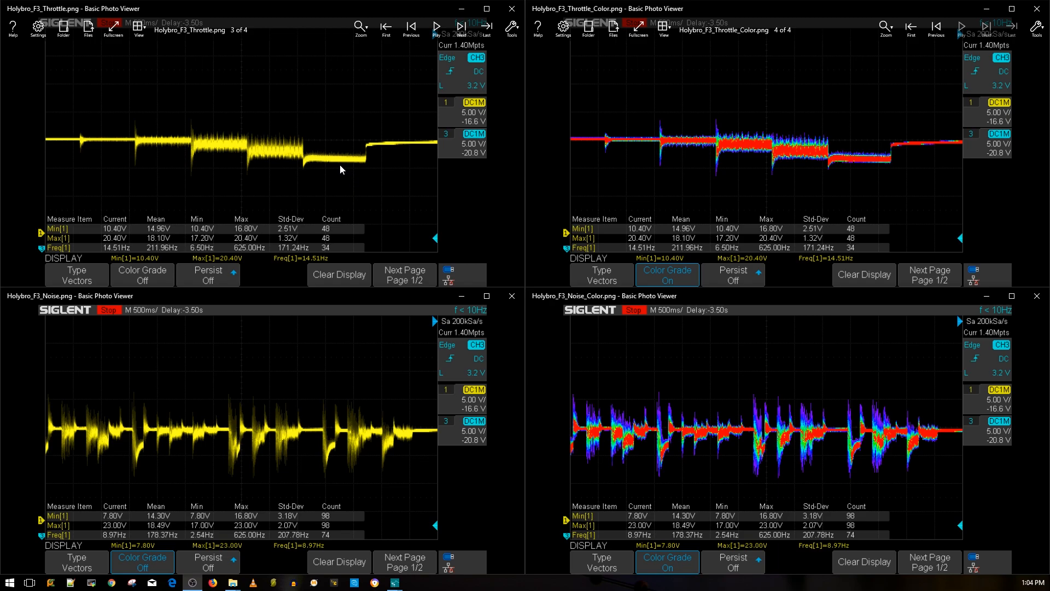
mouse_move(343, 240)
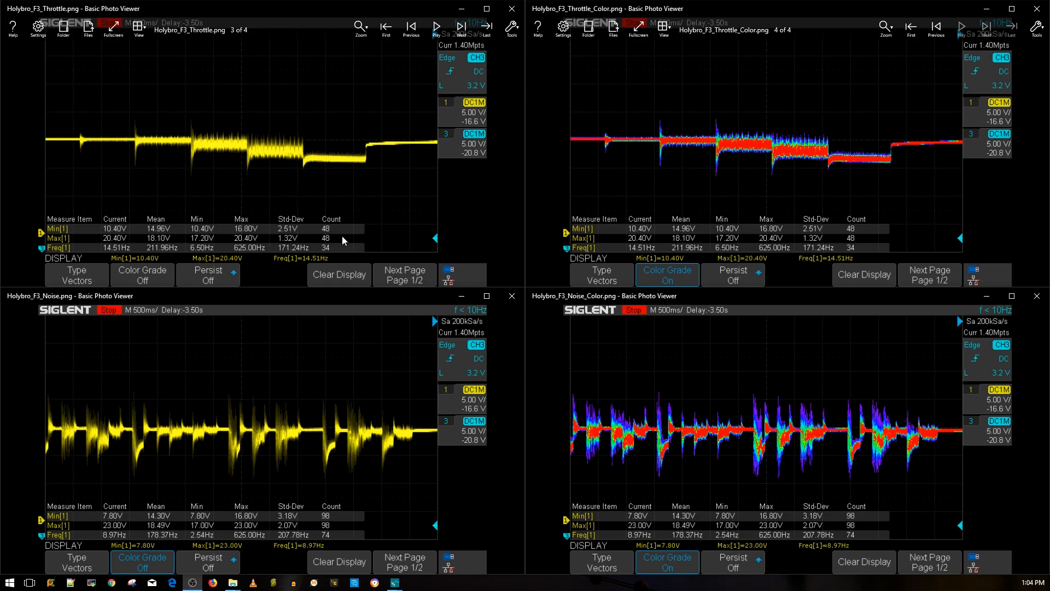
mouse_move(318, 206)
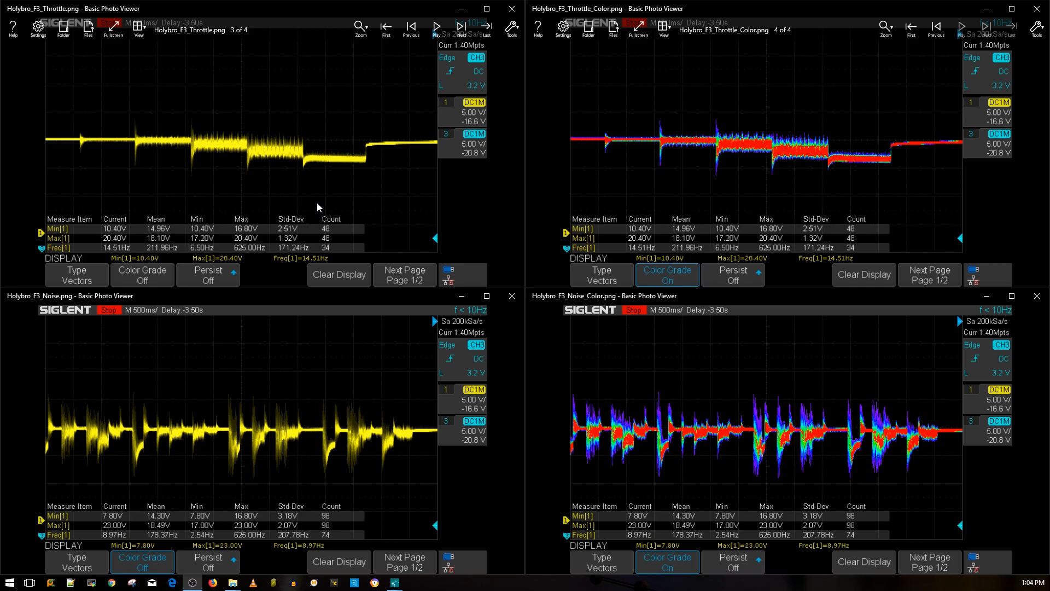
mouse_move(321, 194)
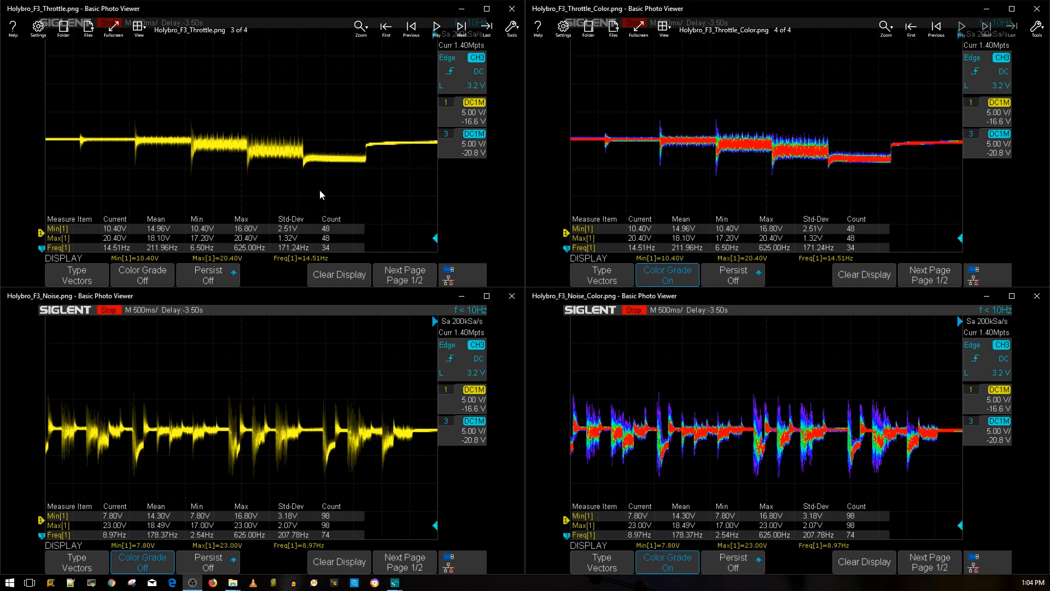
mouse_move(255, 138)
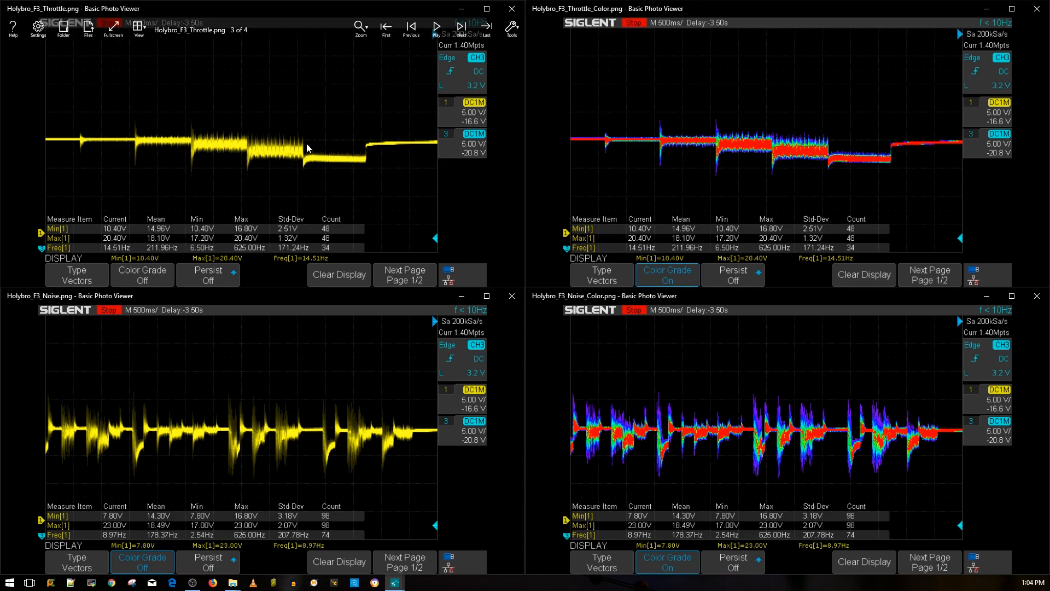
mouse_move(302, 180)
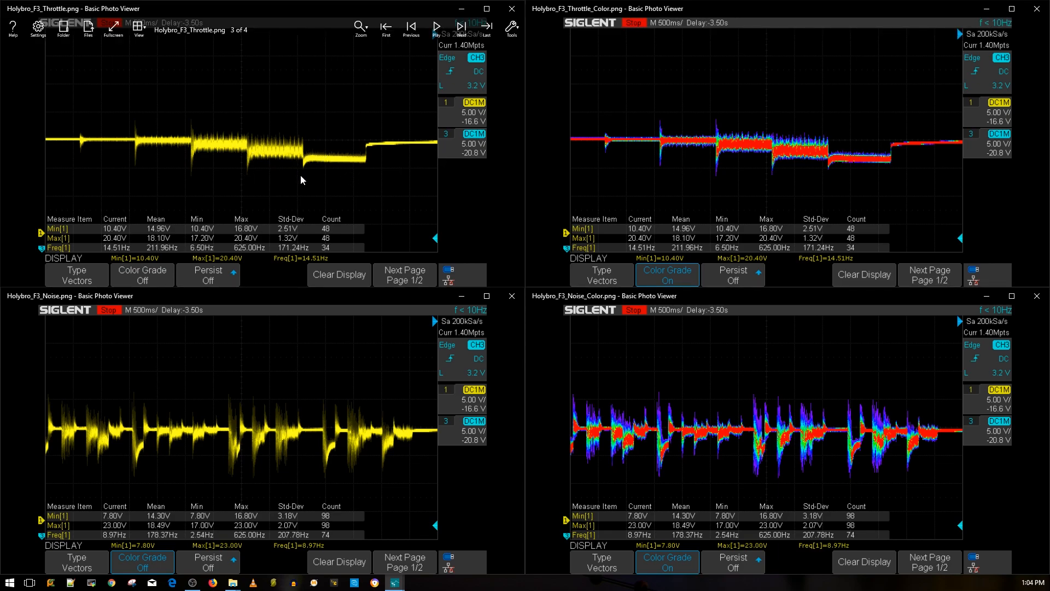
mouse_move(323, 156)
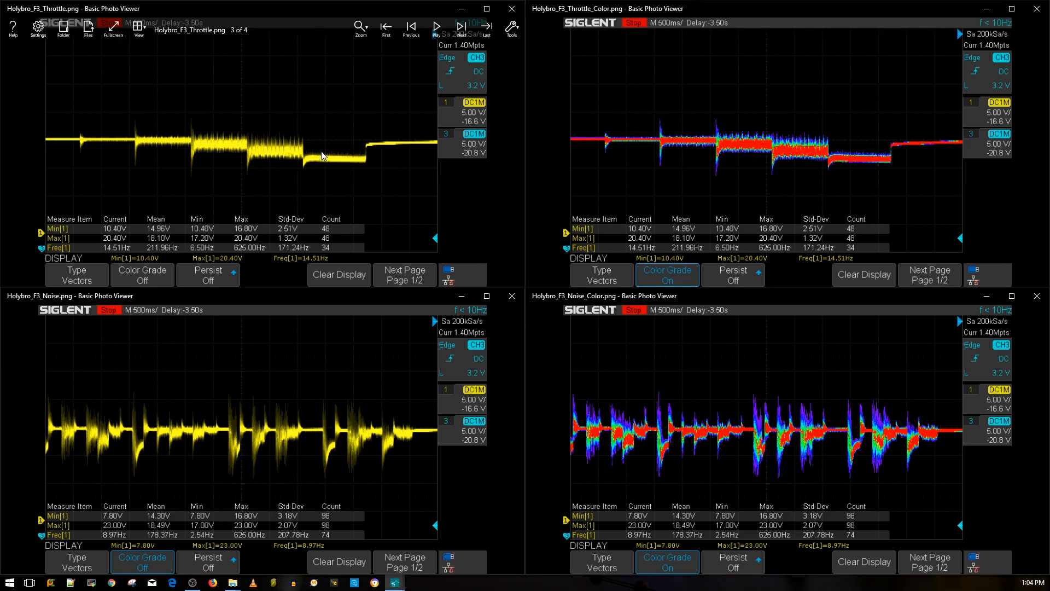
mouse_move(244, 219)
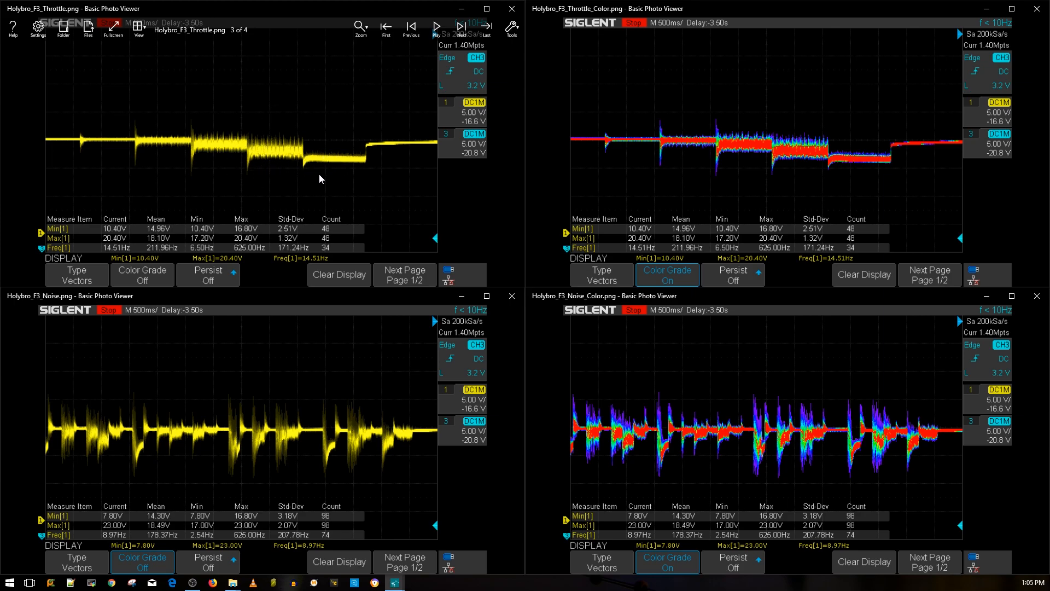
mouse_move(263, 162)
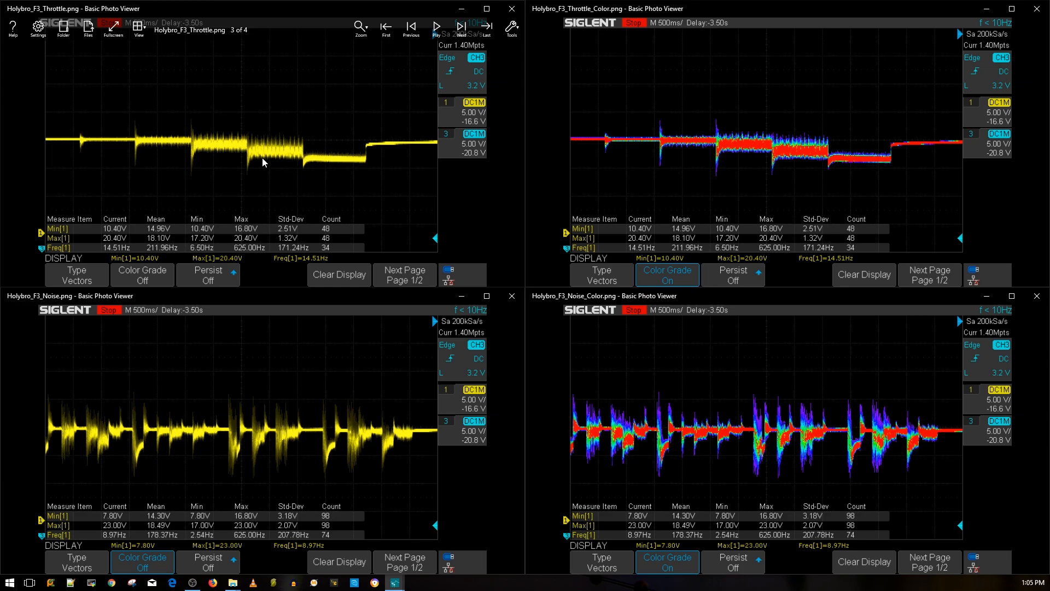
mouse_move(117, 150)
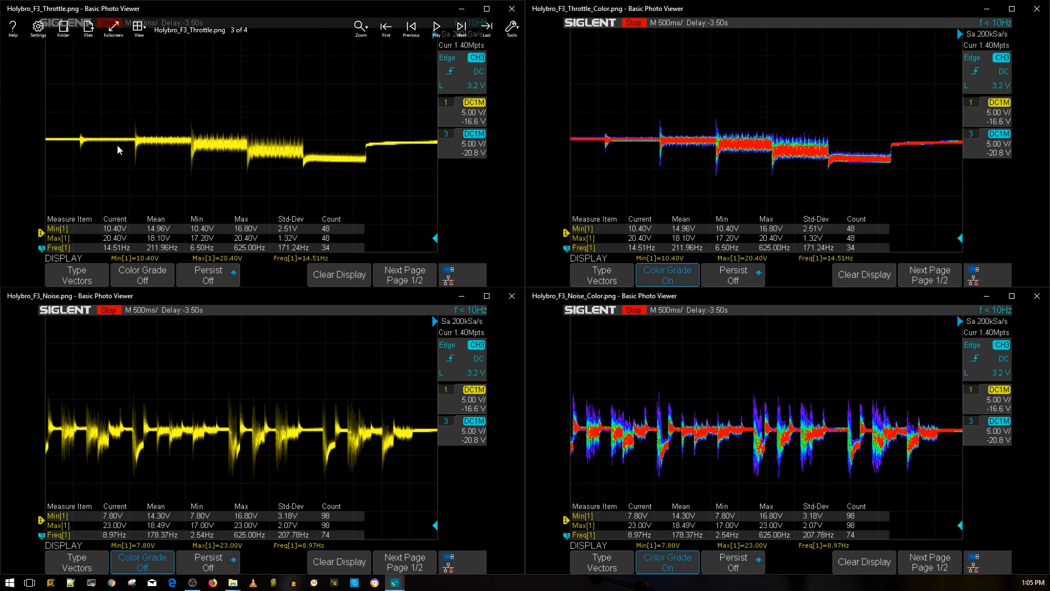
mouse_move(167, 152)
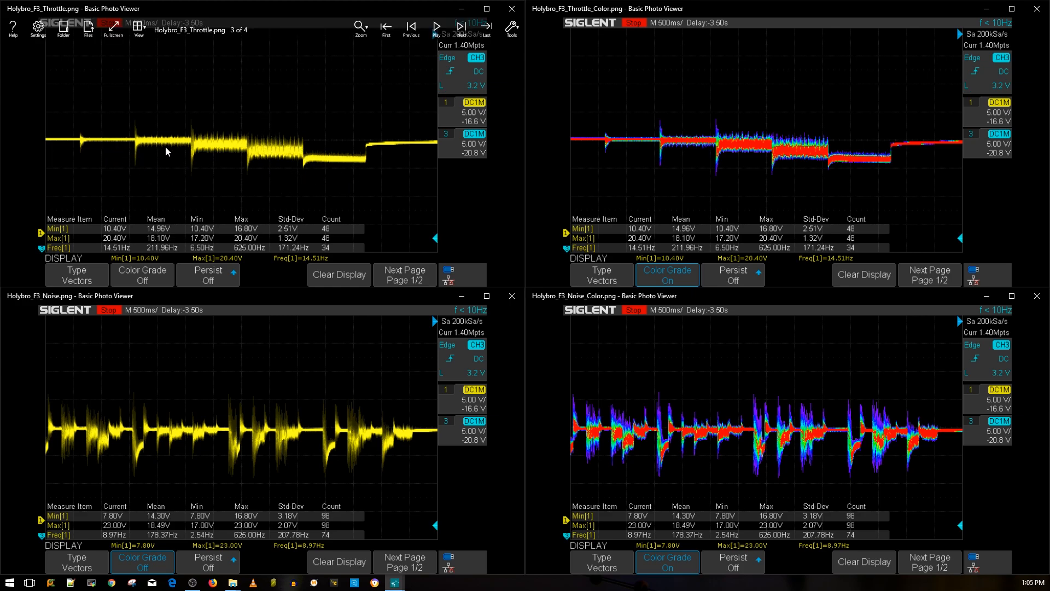
mouse_move(228, 178)
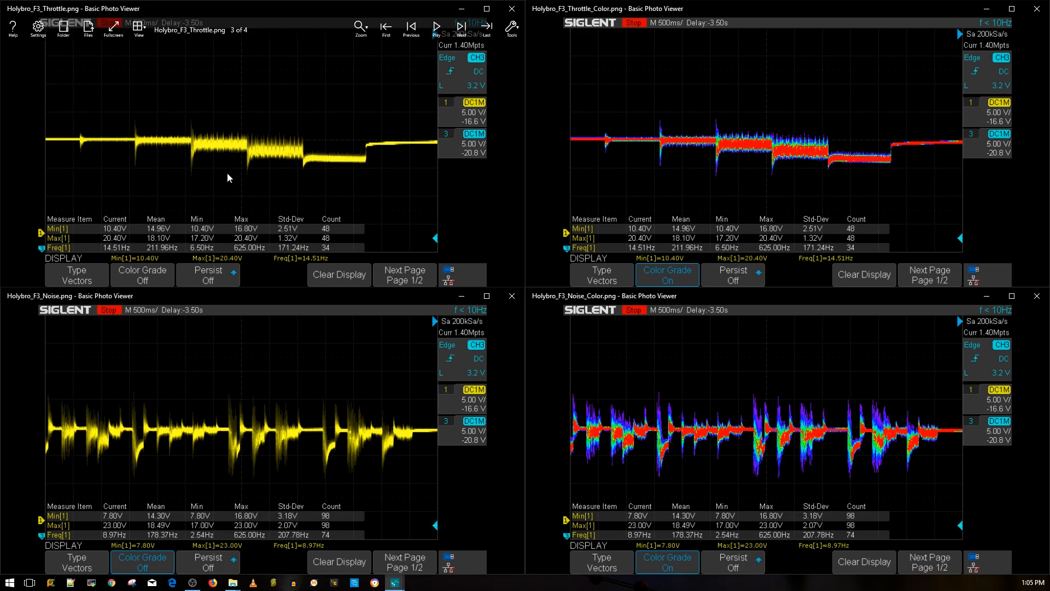
mouse_move(273, 160)
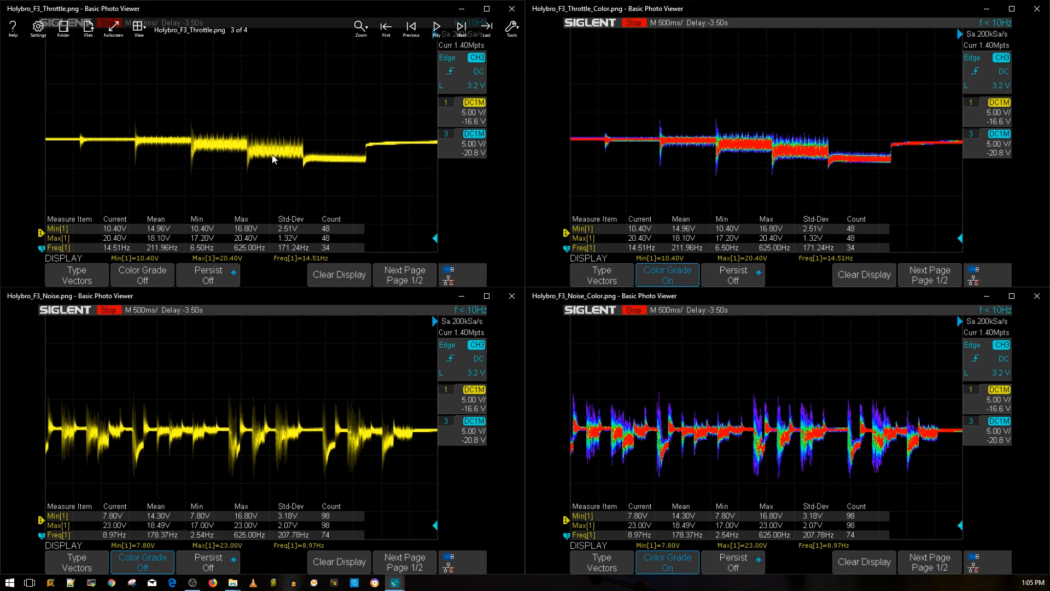
mouse_move(636, 164)
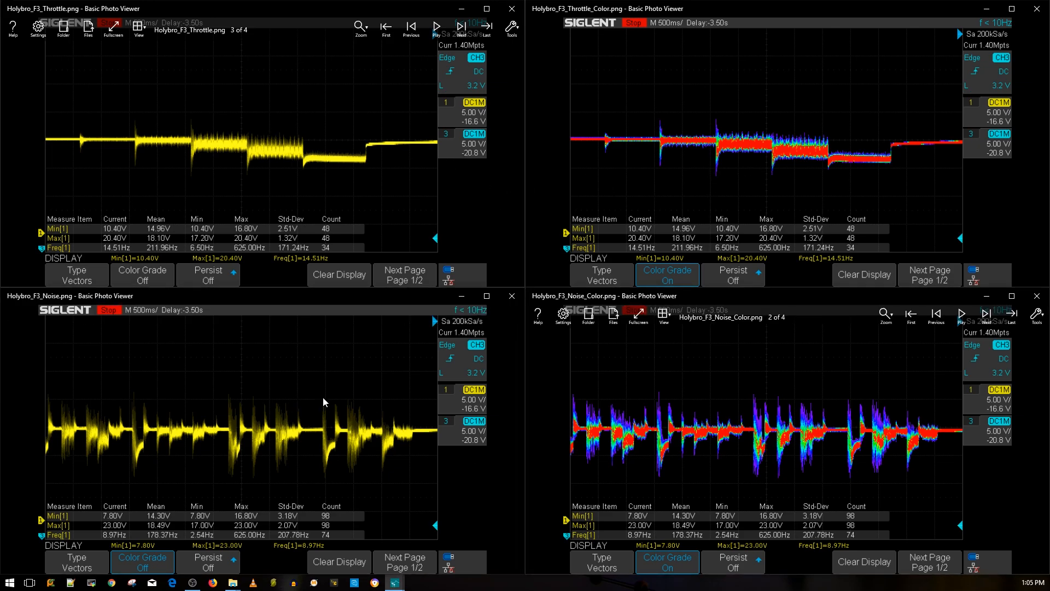
mouse_move(686, 194)
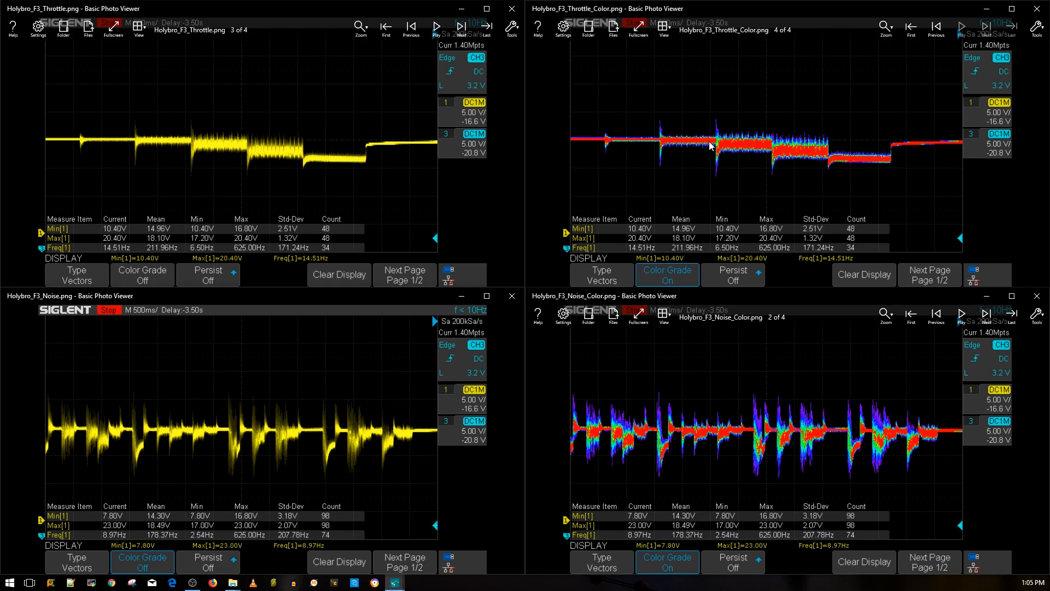
mouse_move(795, 156)
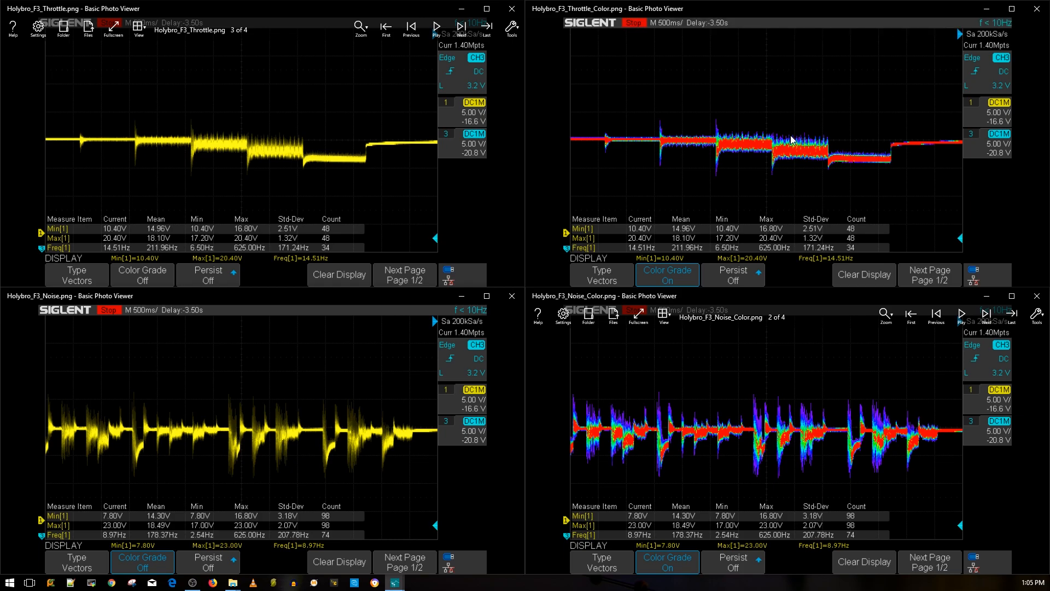
mouse_move(674, 164)
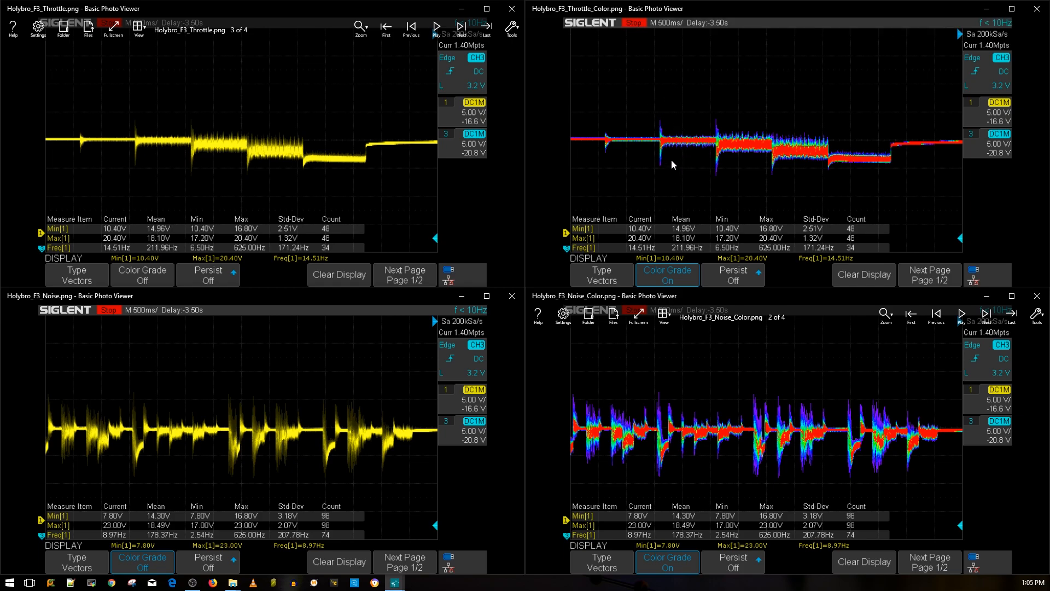
mouse_move(707, 155)
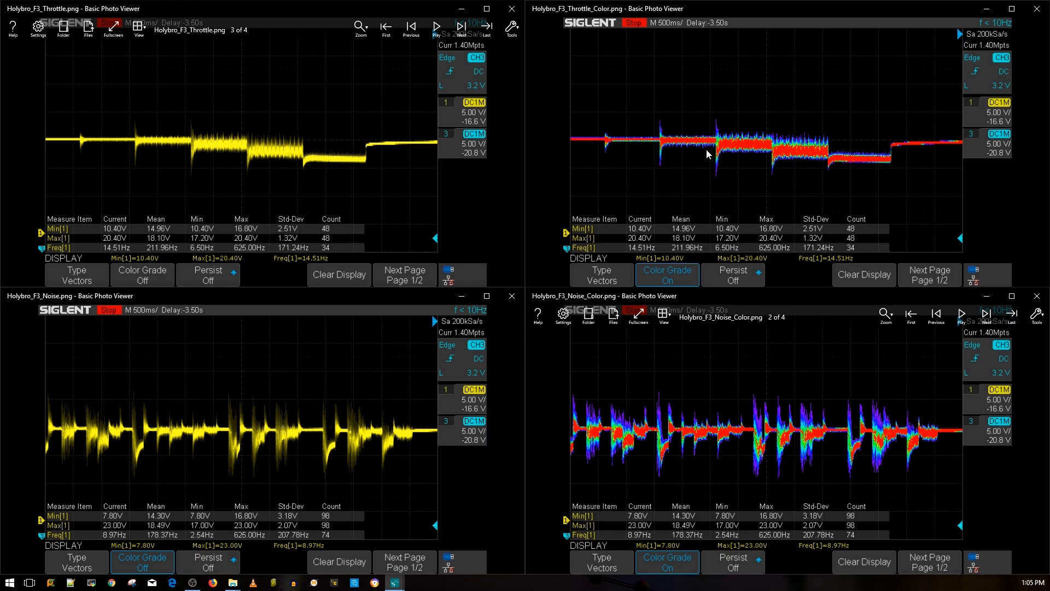
mouse_move(691, 159)
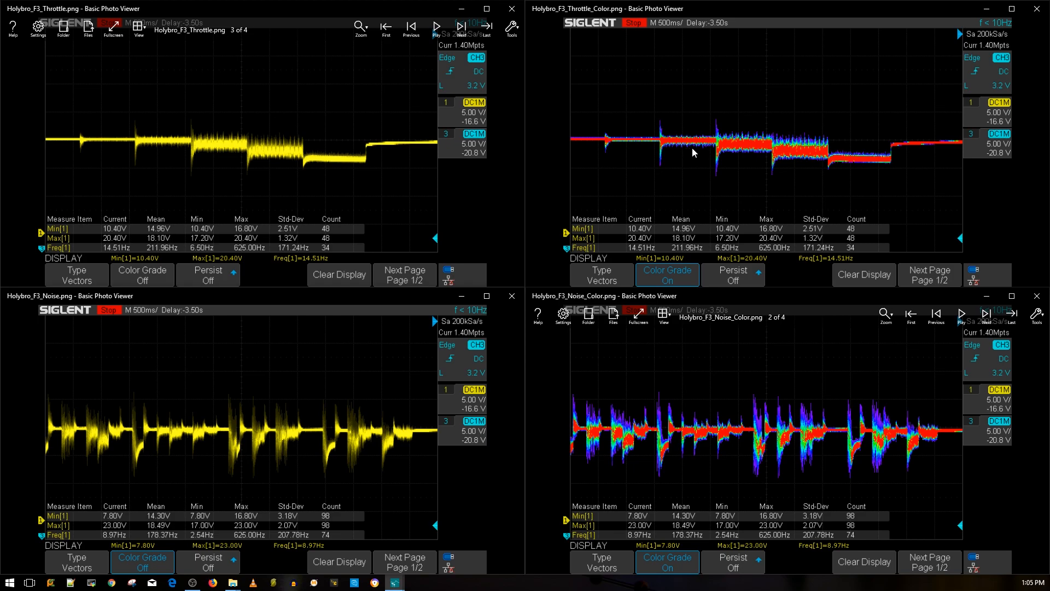
mouse_move(694, 147)
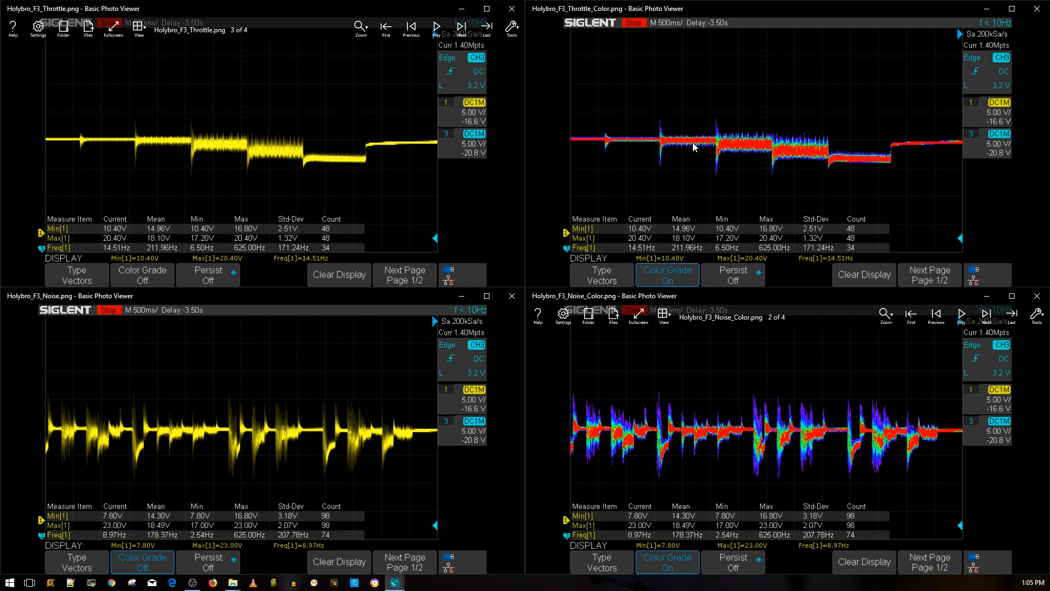
mouse_move(709, 154)
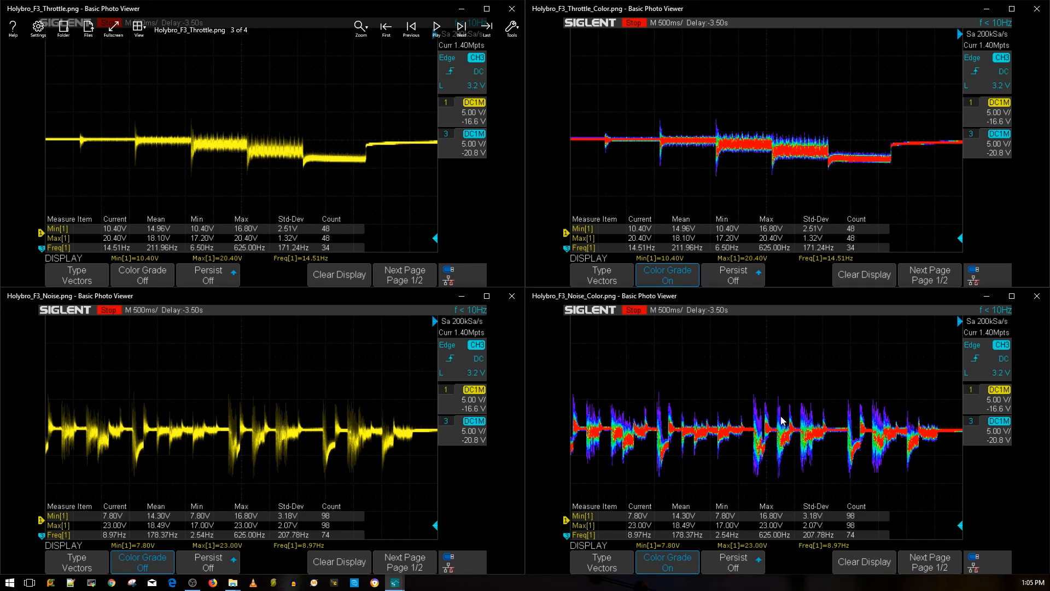
mouse_move(757, 409)
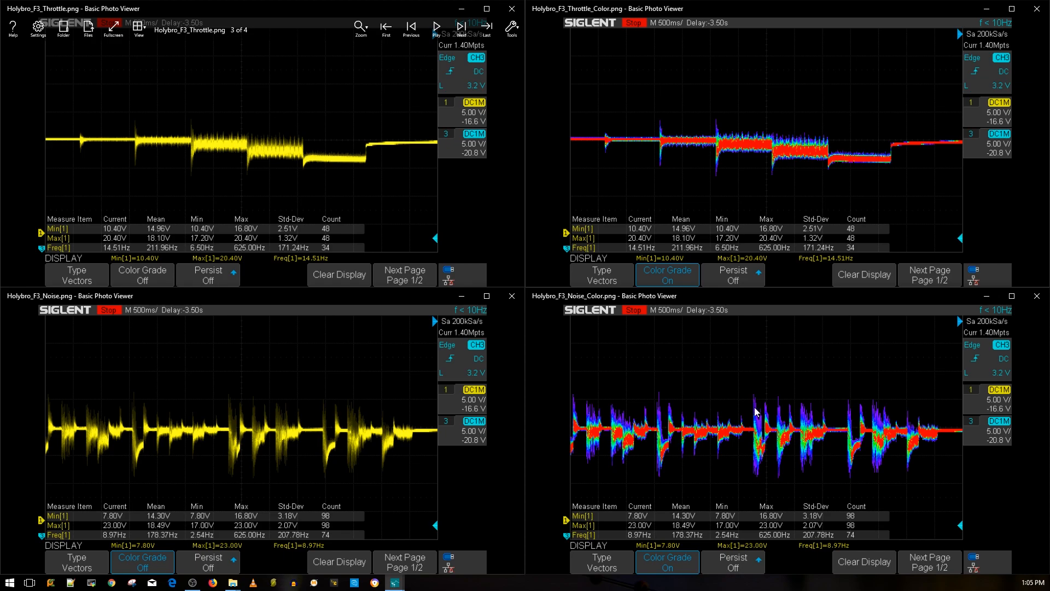
mouse_move(751, 411)
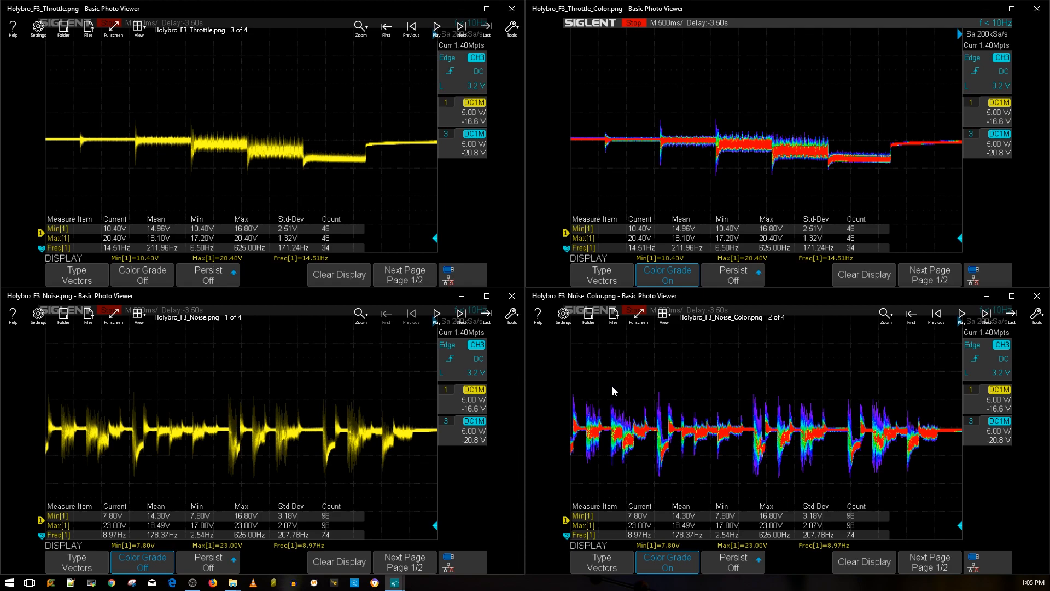
mouse_move(559, 388)
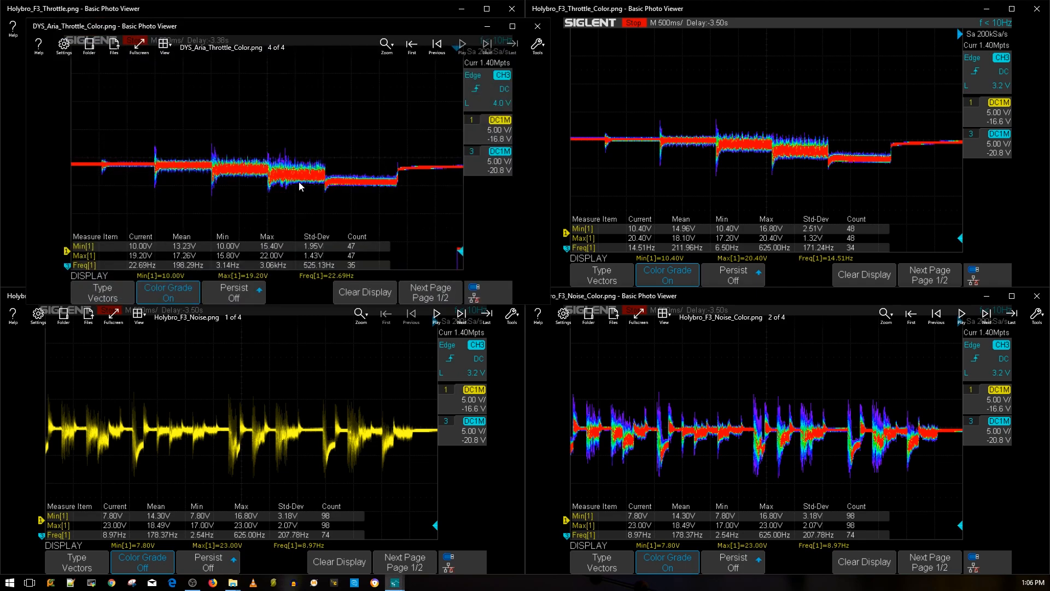
mouse_move(304, 190)
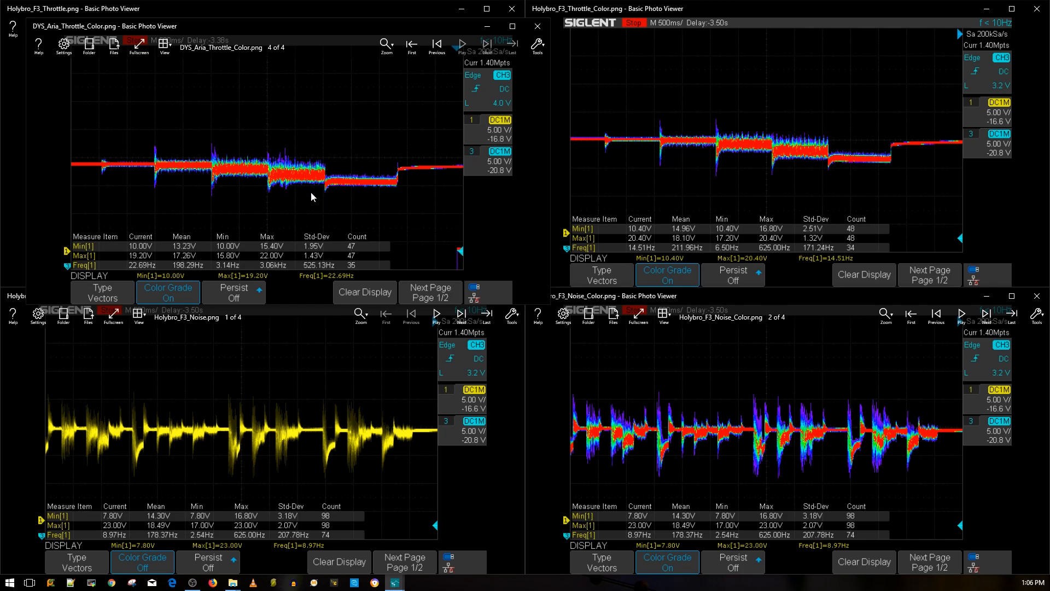
mouse_move(307, 183)
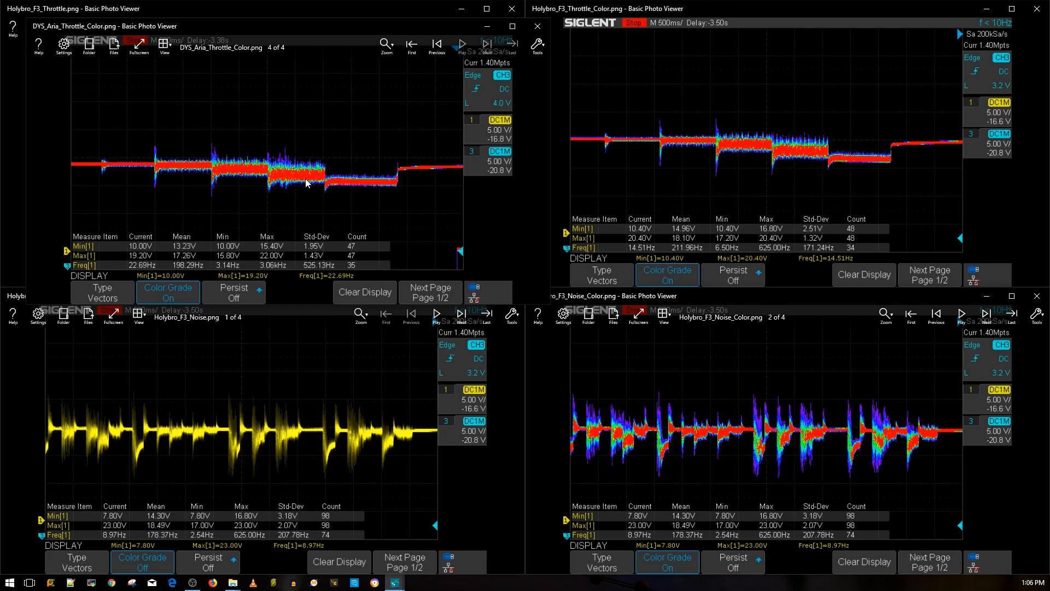
mouse_move(373, 235)
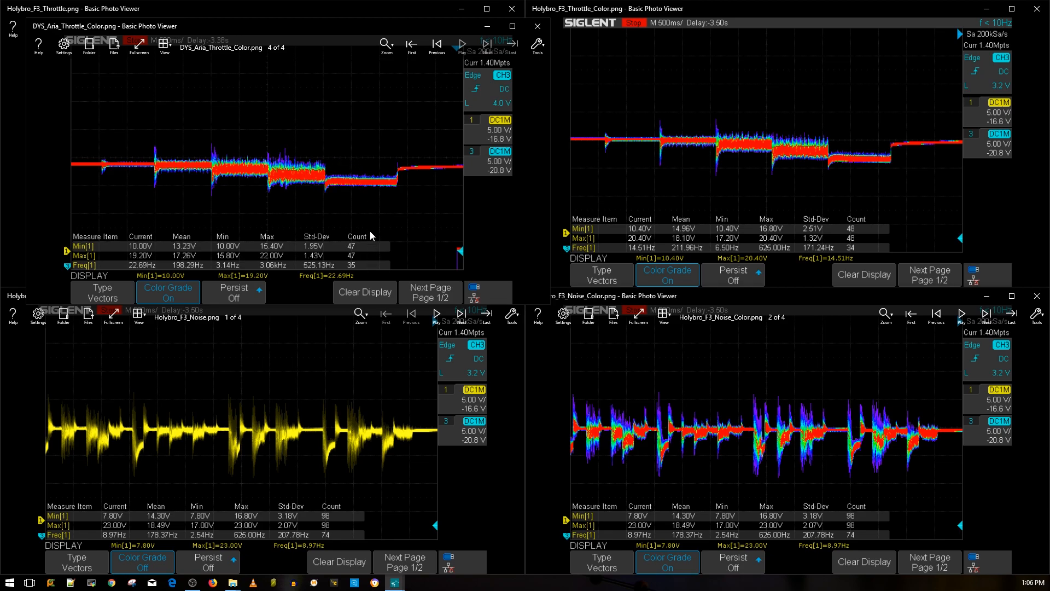
mouse_move(334, 192)
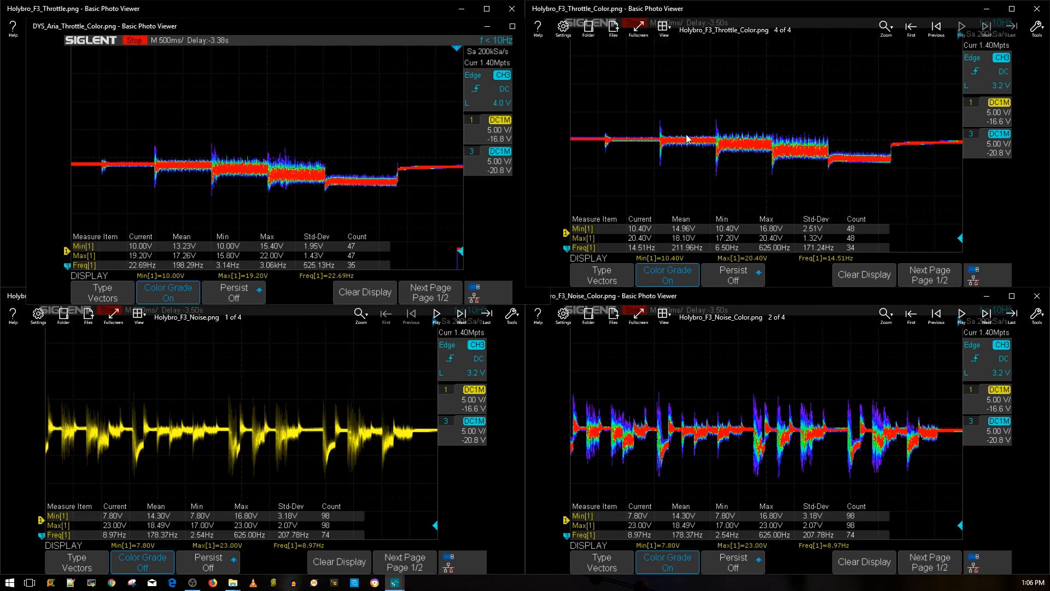
mouse_move(266, 179)
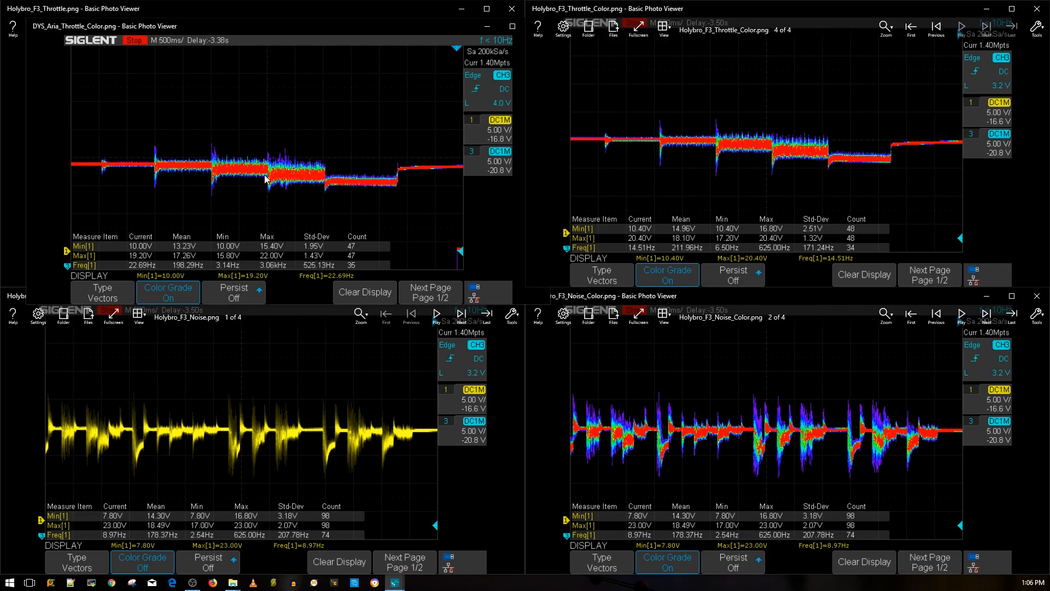
mouse_move(780, 158)
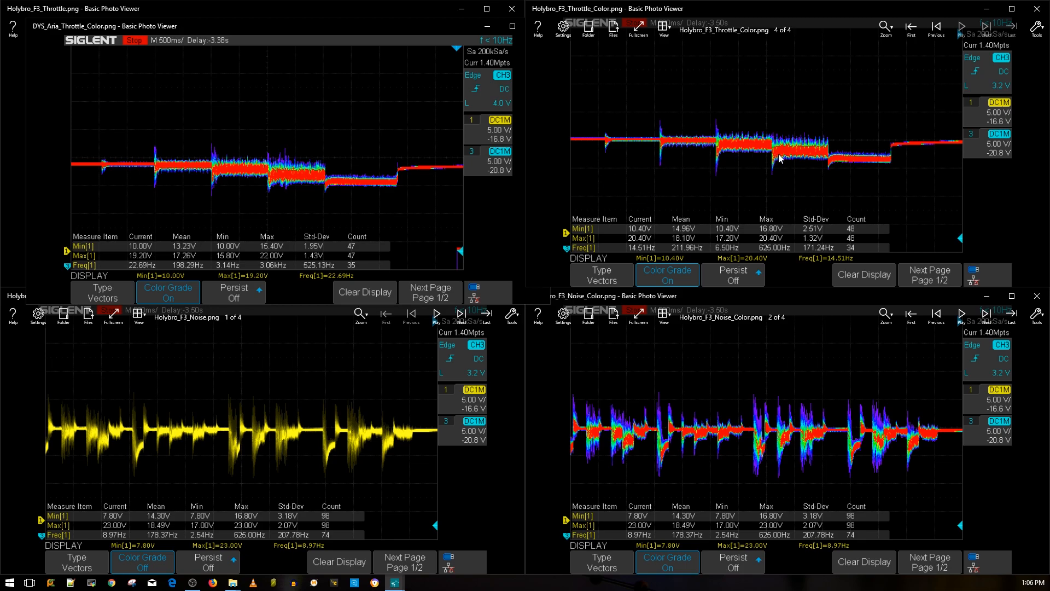
mouse_move(771, 154)
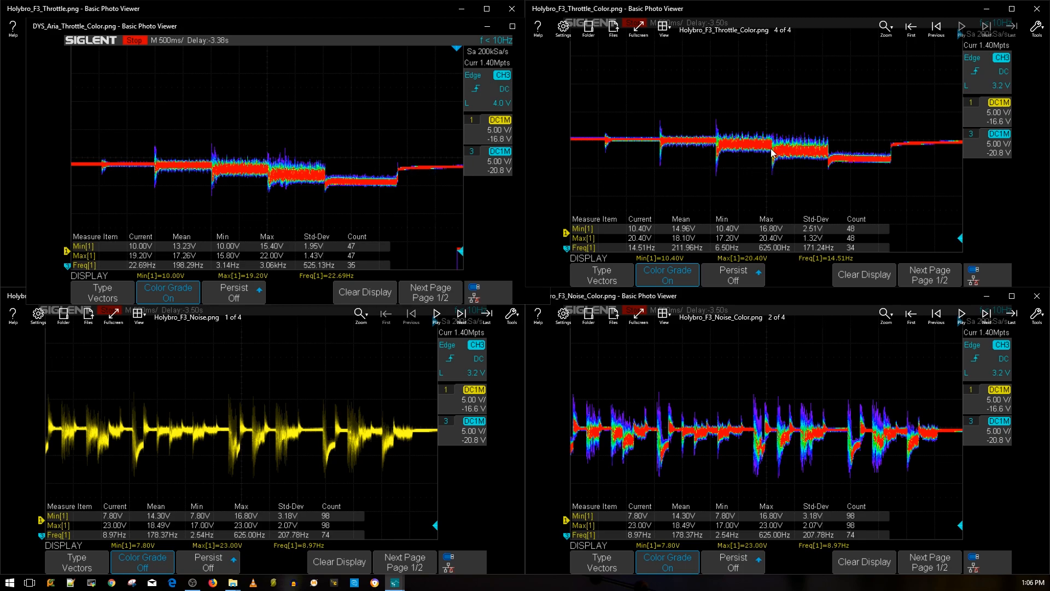
mouse_move(792, 157)
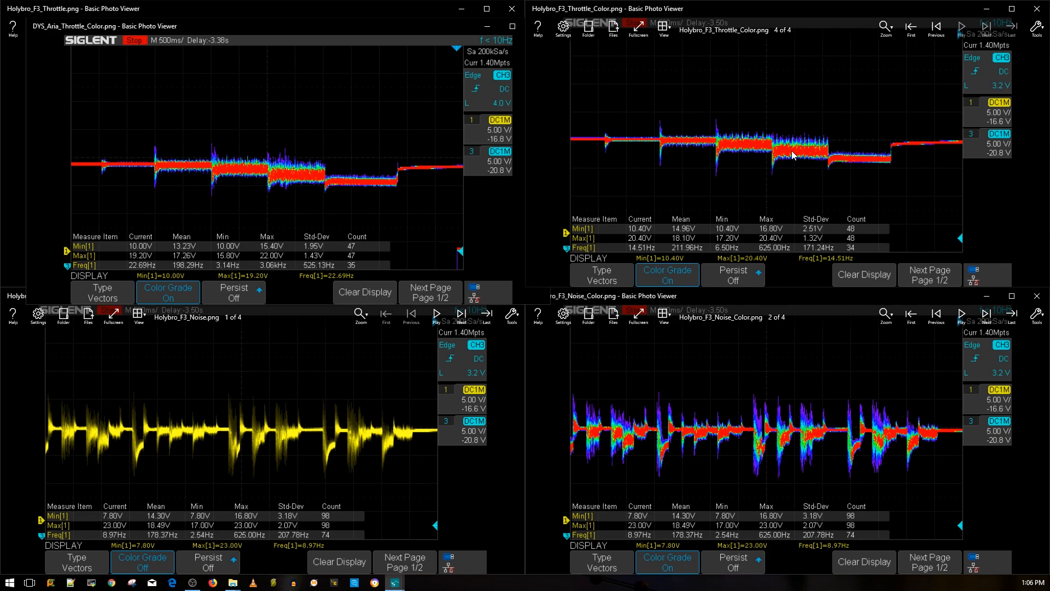
mouse_move(294, 157)
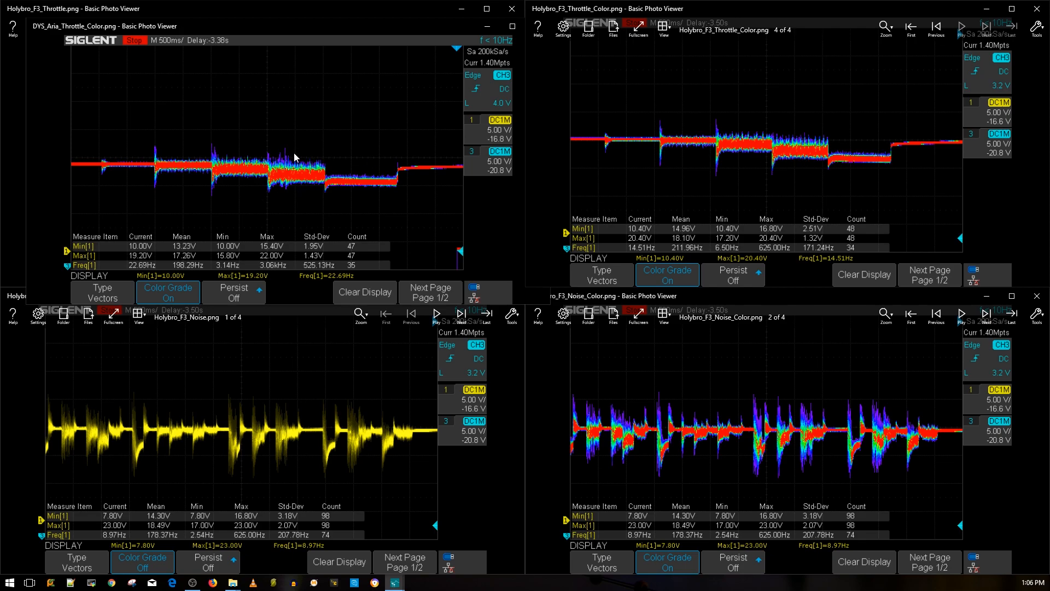
mouse_move(416, 174)
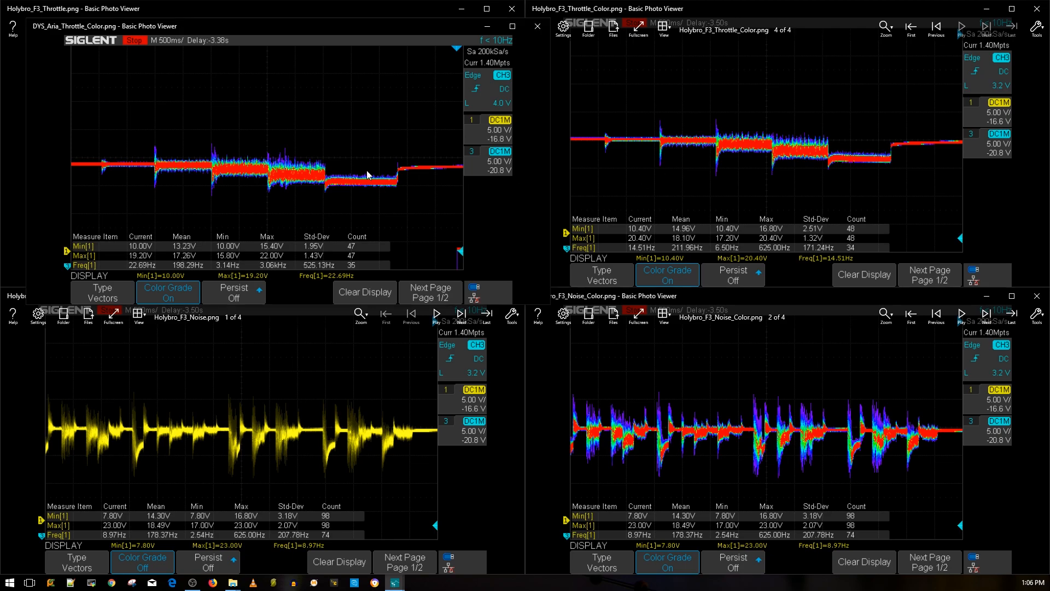
mouse_move(418, 142)
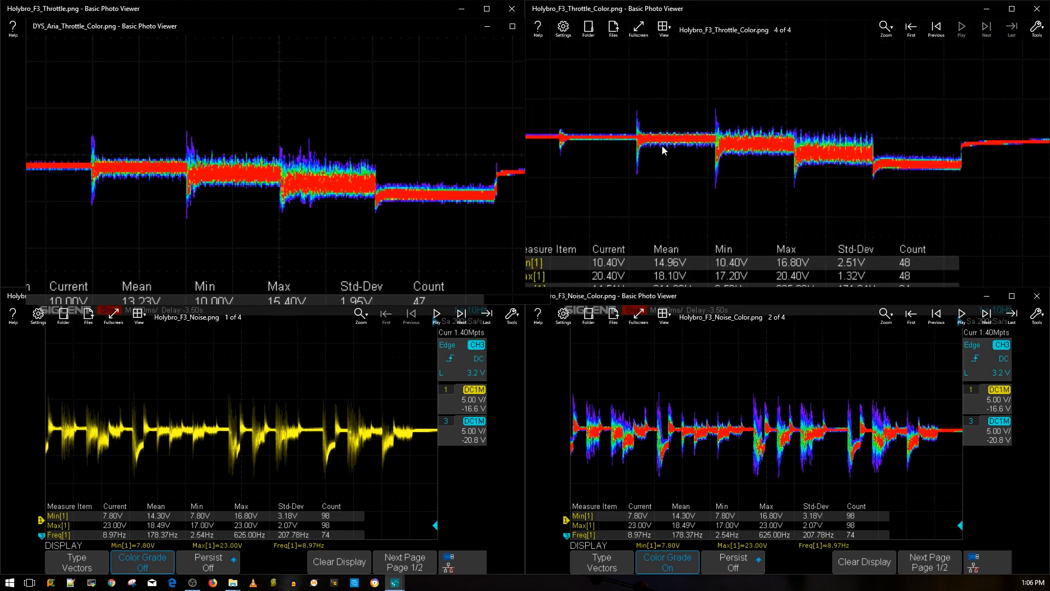
mouse_move(269, 174)
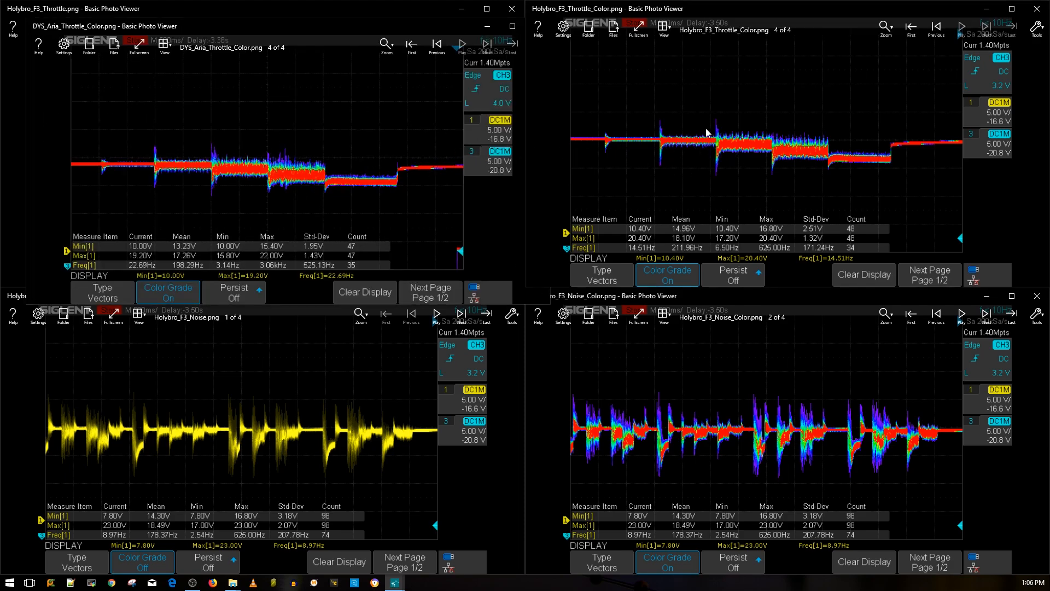
mouse_move(537, 26)
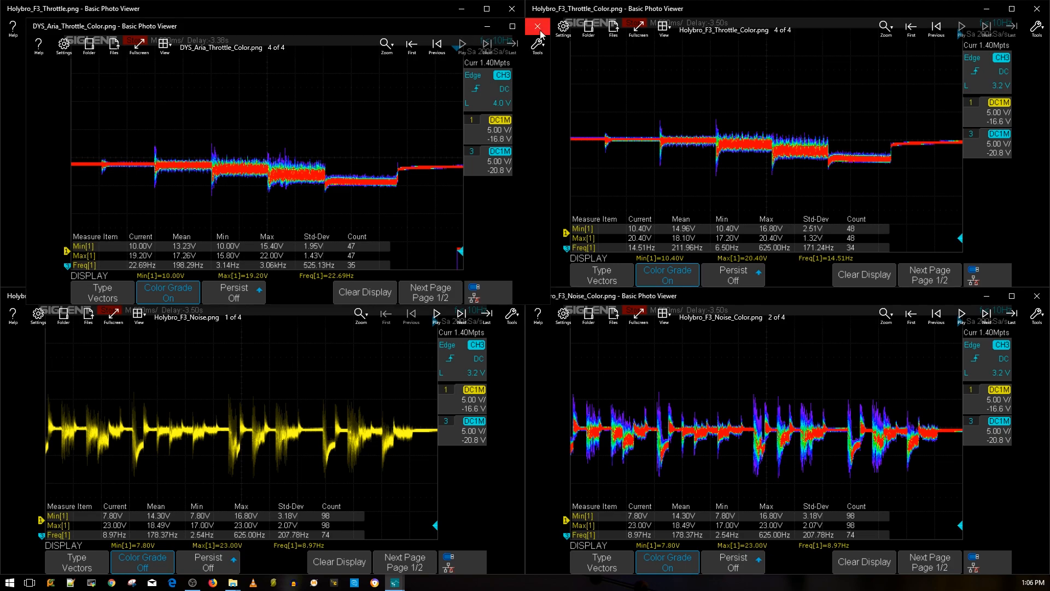
left_click(536, 26)
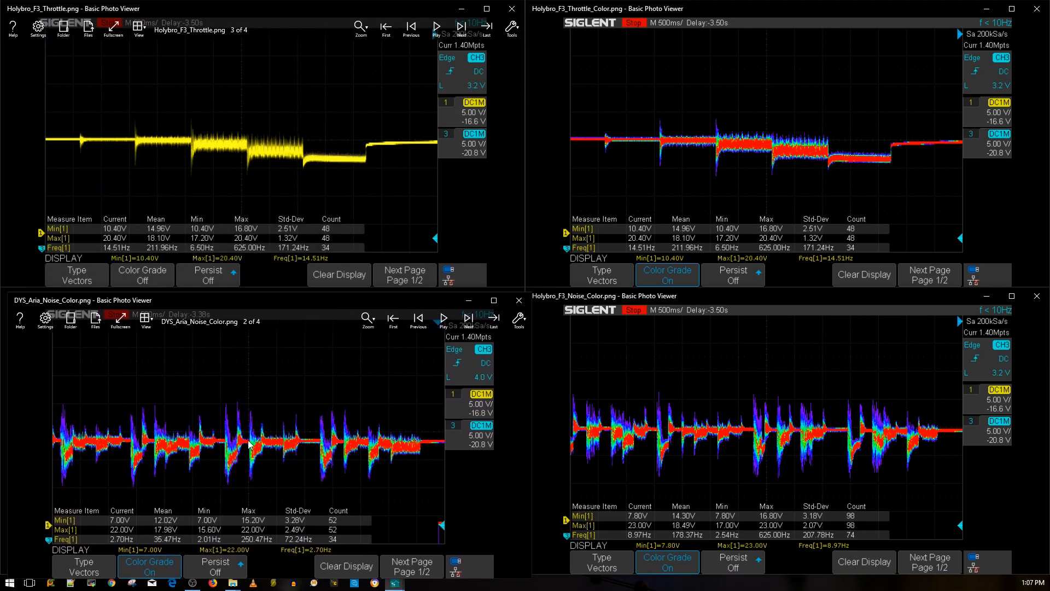
mouse_move(319, 460)
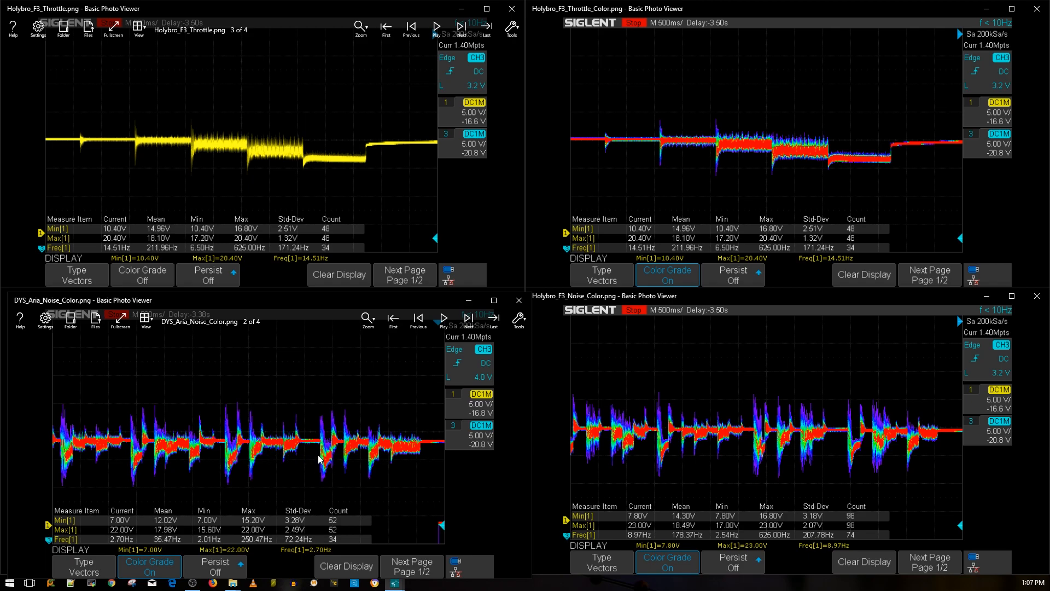
mouse_move(880, 470)
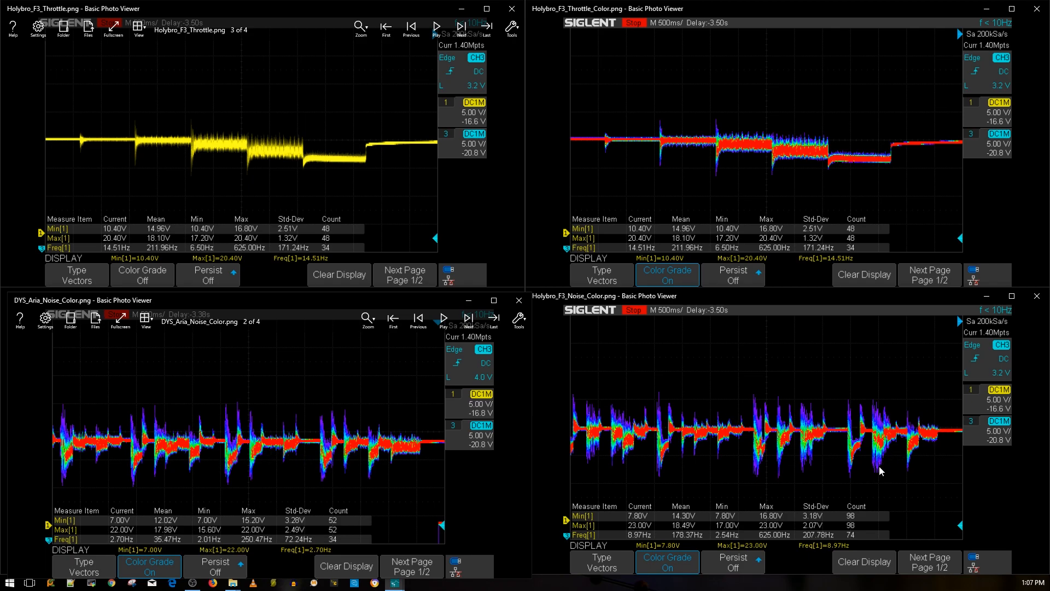
mouse_move(799, 440)
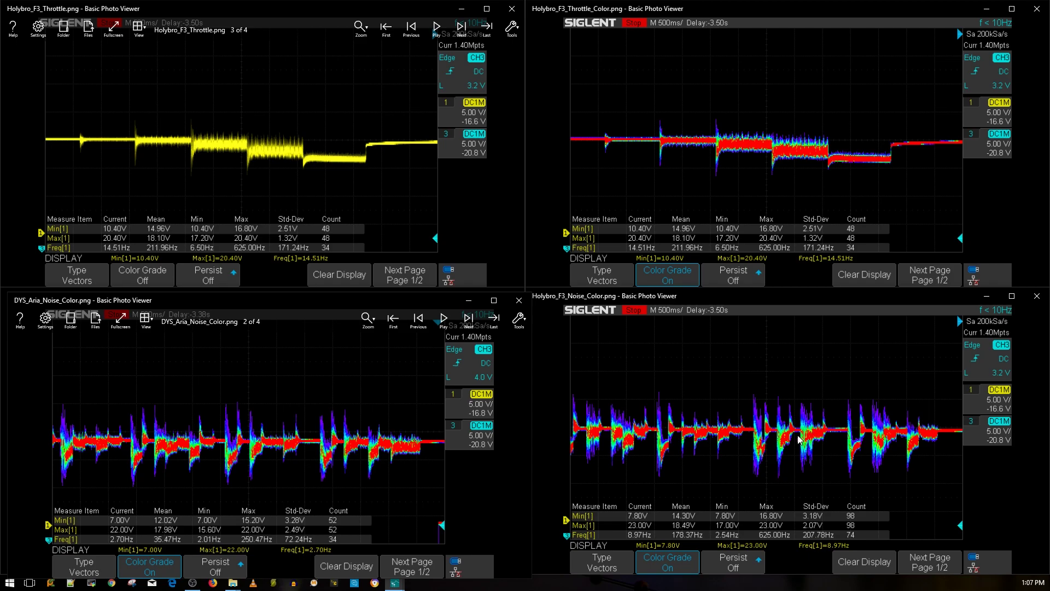
mouse_move(757, 486)
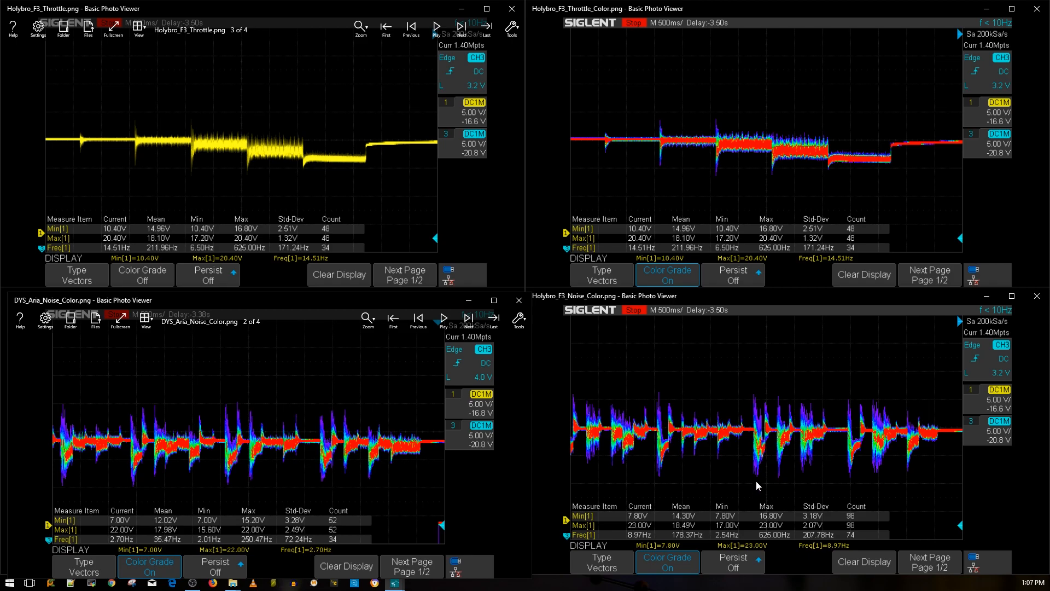
mouse_move(758, 467)
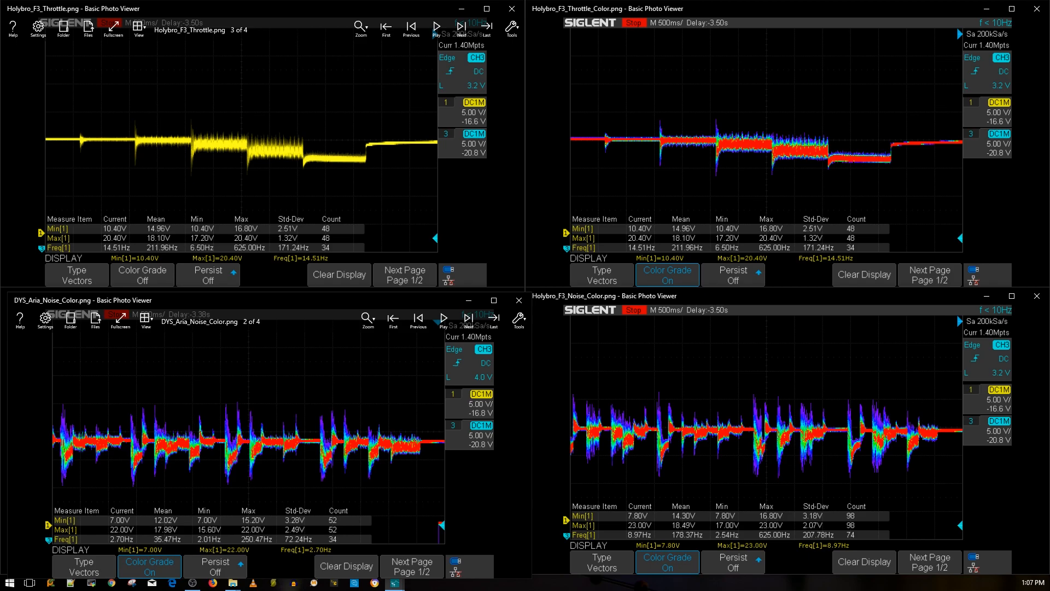
mouse_move(763, 439)
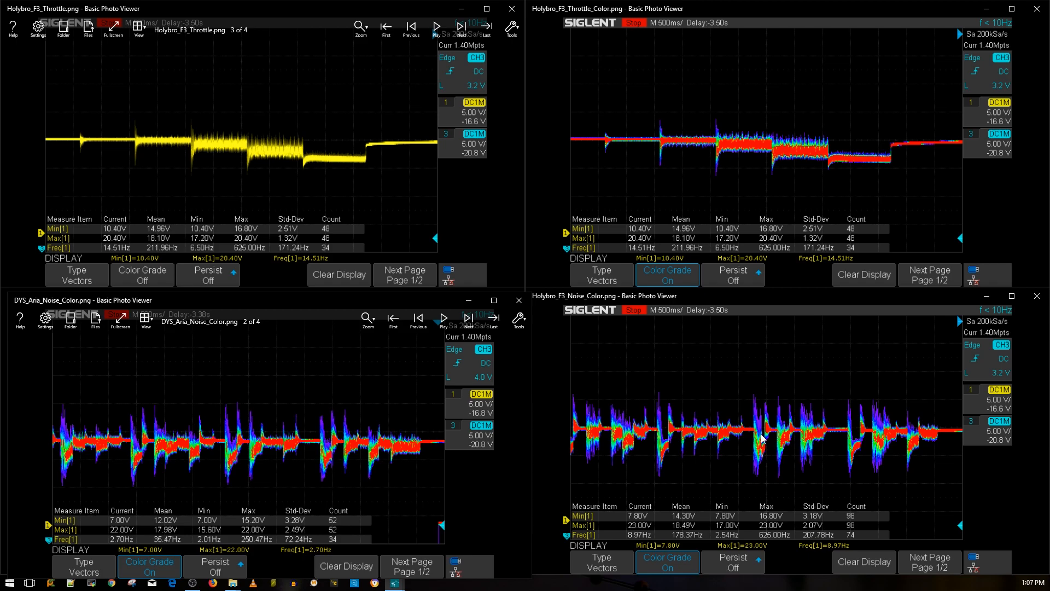
mouse_move(877, 431)
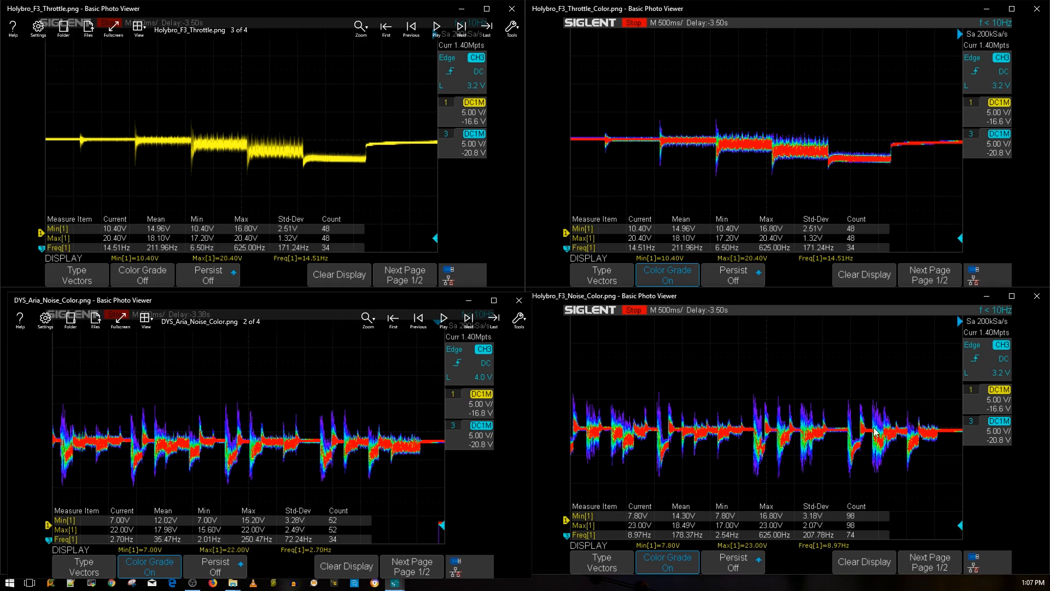
mouse_move(890, 482)
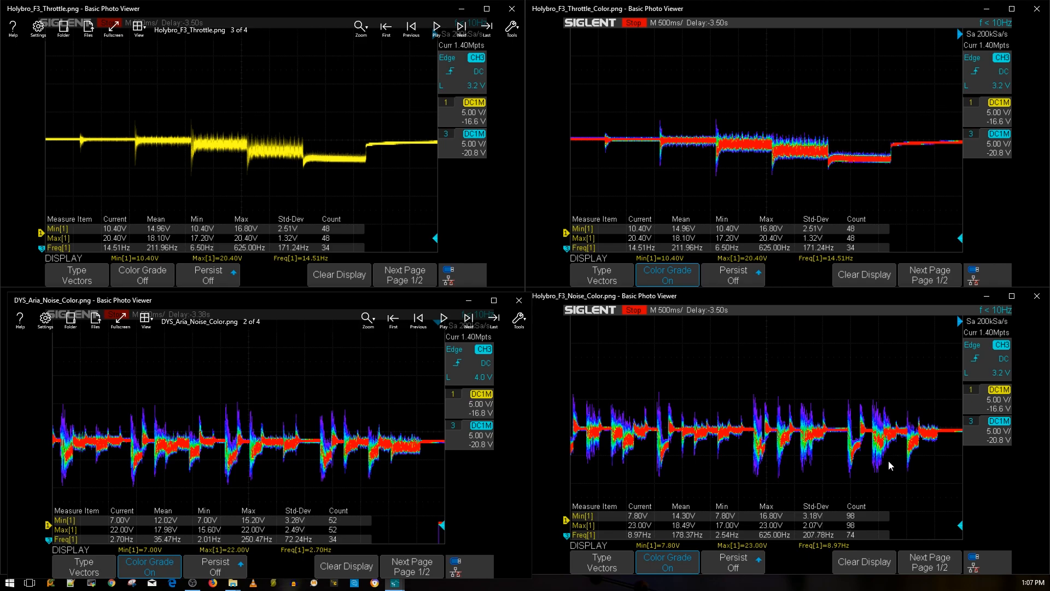
mouse_move(642, 449)
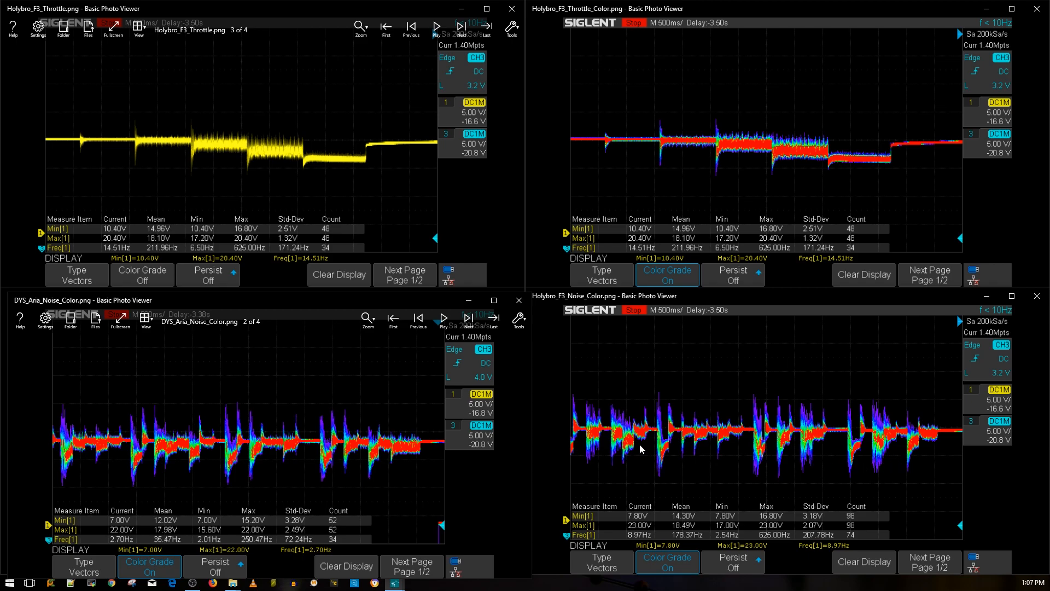
mouse_move(597, 434)
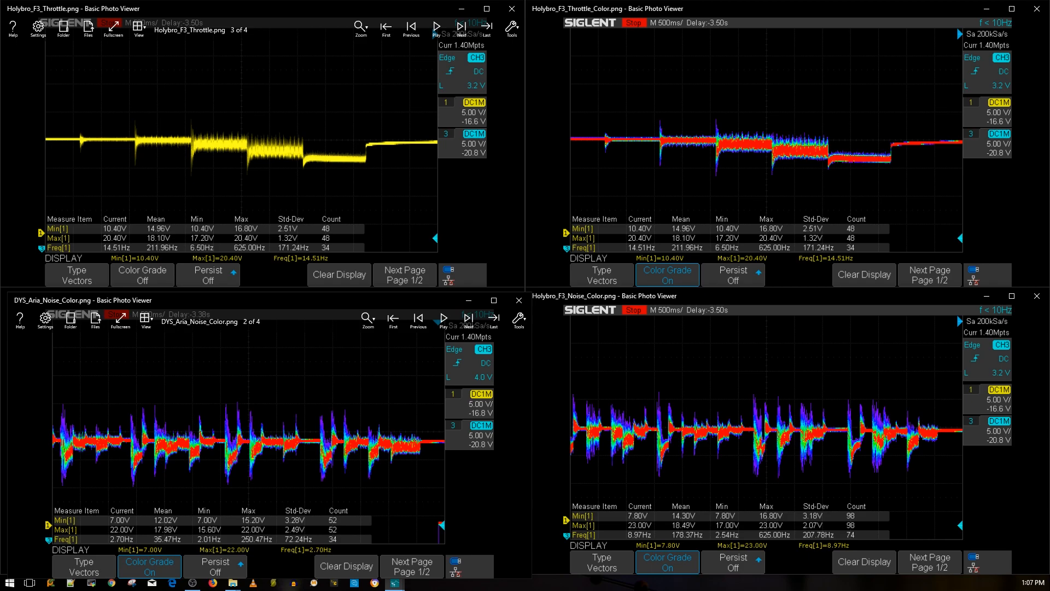
mouse_move(473, 421)
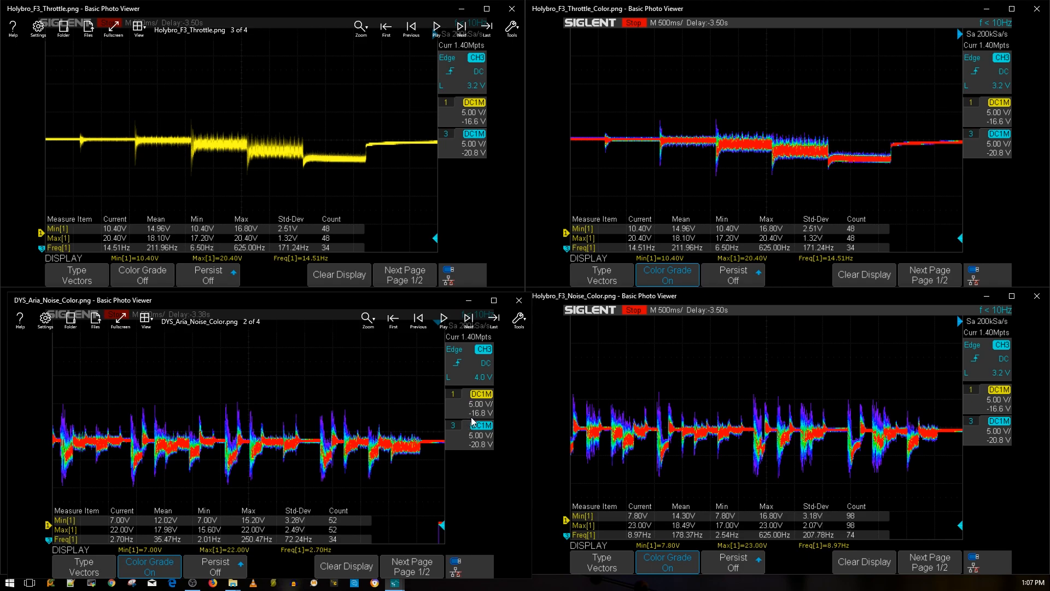
mouse_move(713, 409)
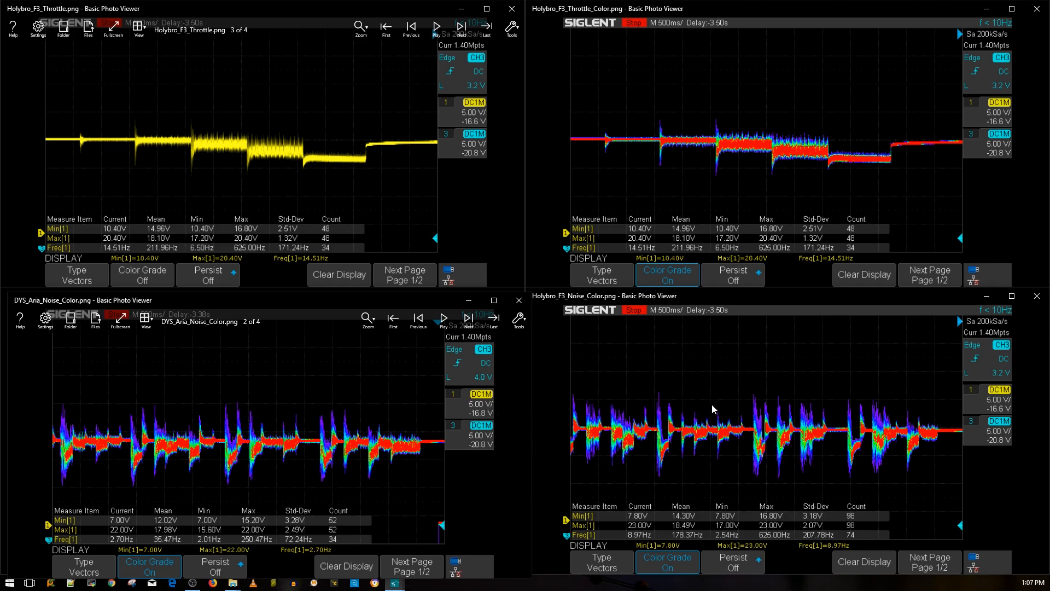
mouse_move(610, 427)
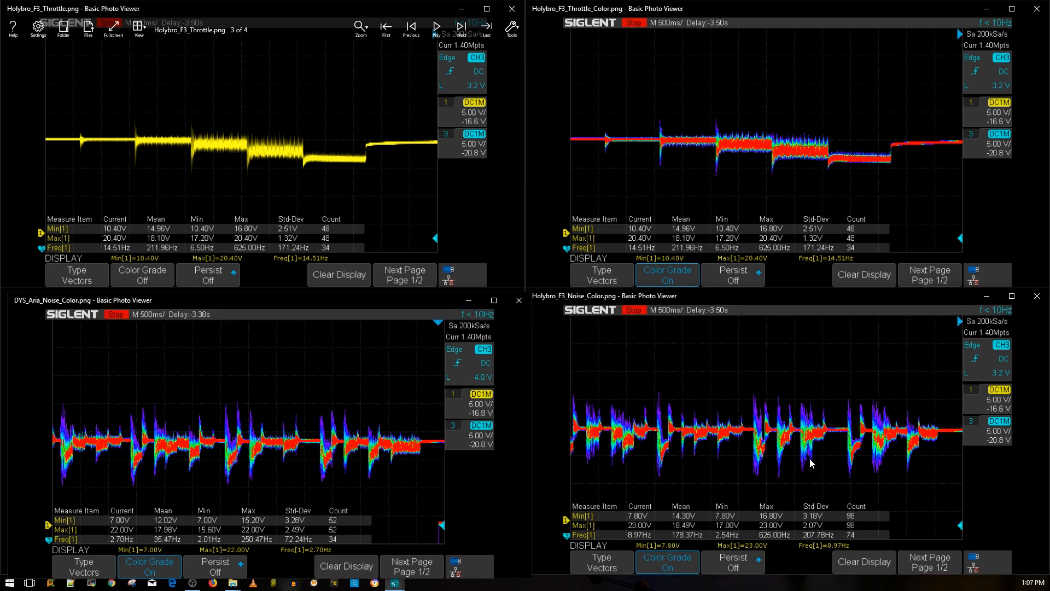
mouse_move(890, 446)
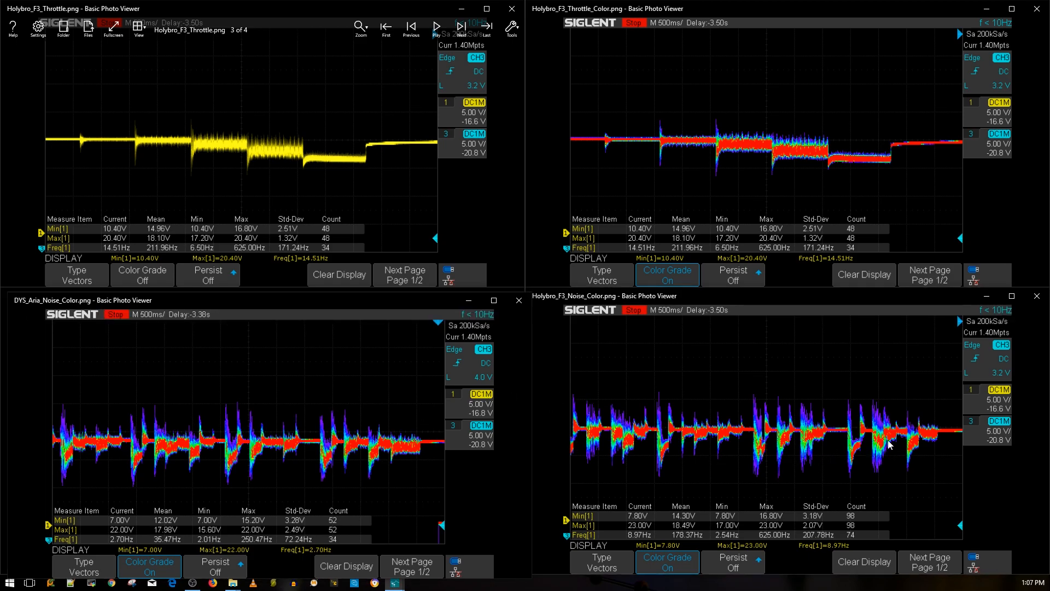
mouse_move(878, 436)
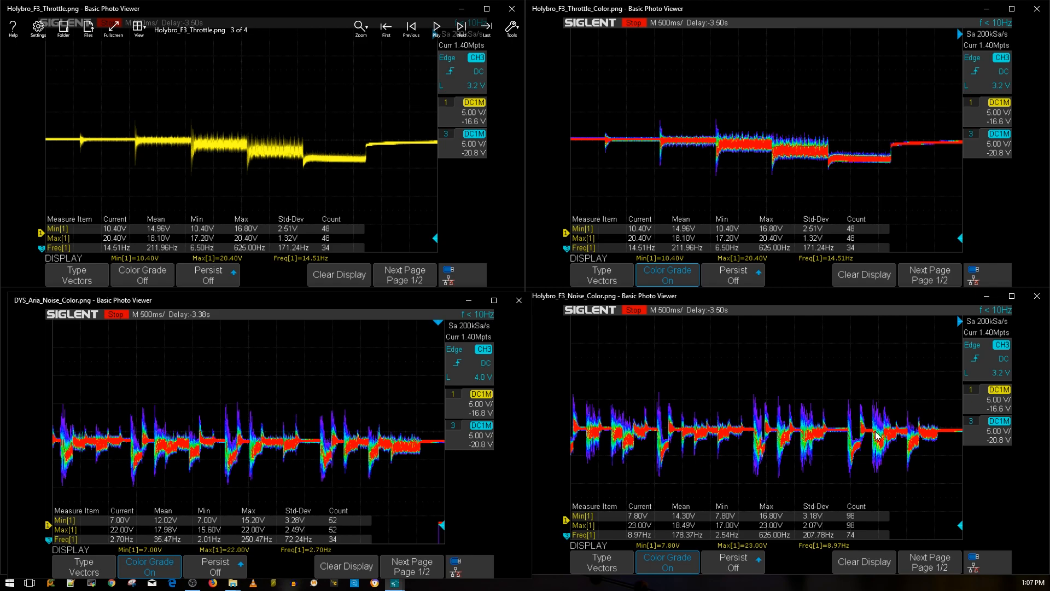
mouse_move(843, 462)
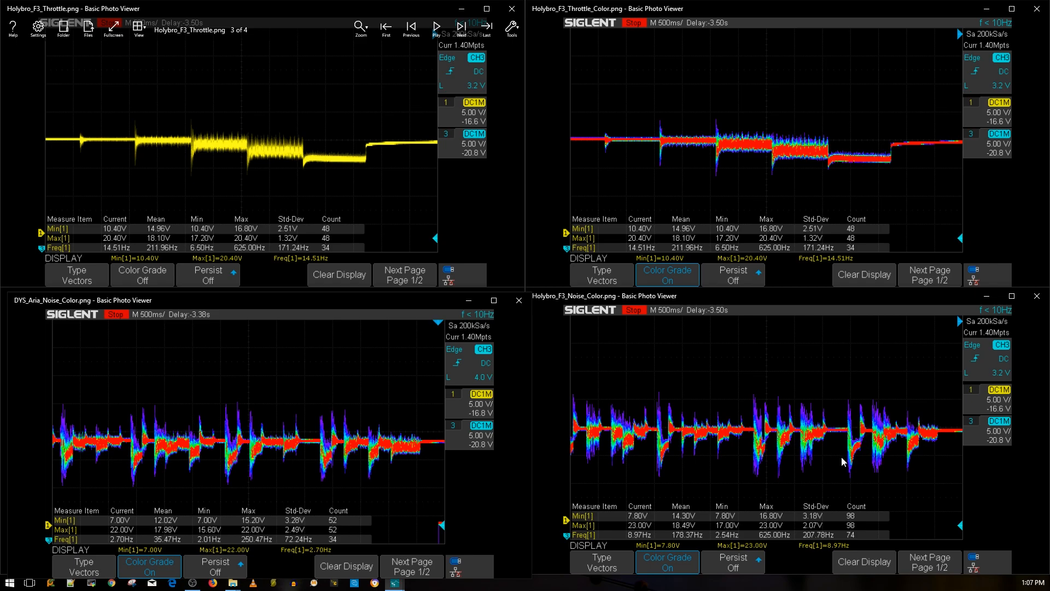
mouse_move(856, 473)
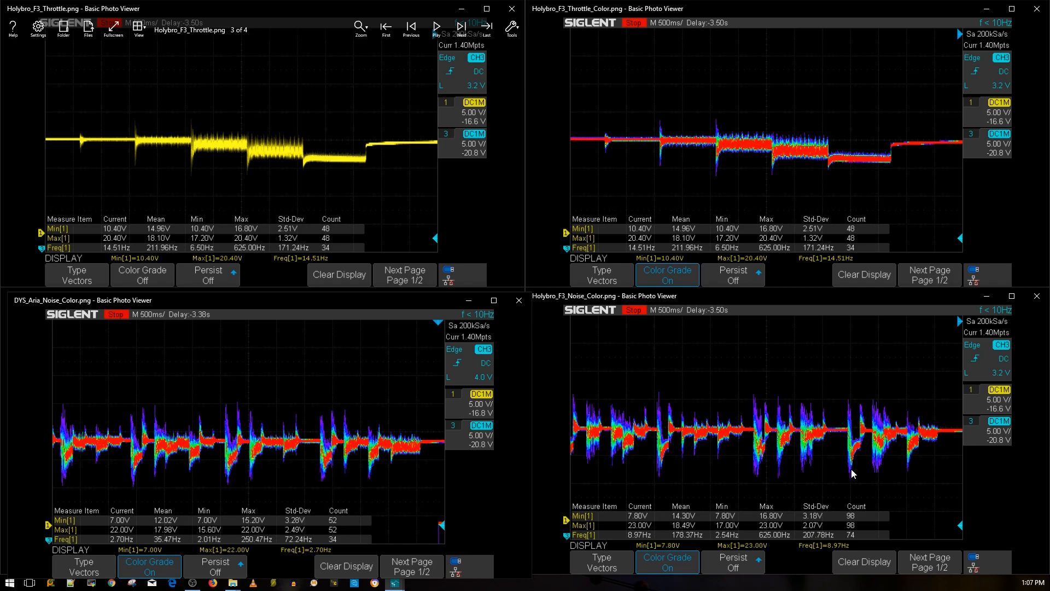
mouse_move(861, 453)
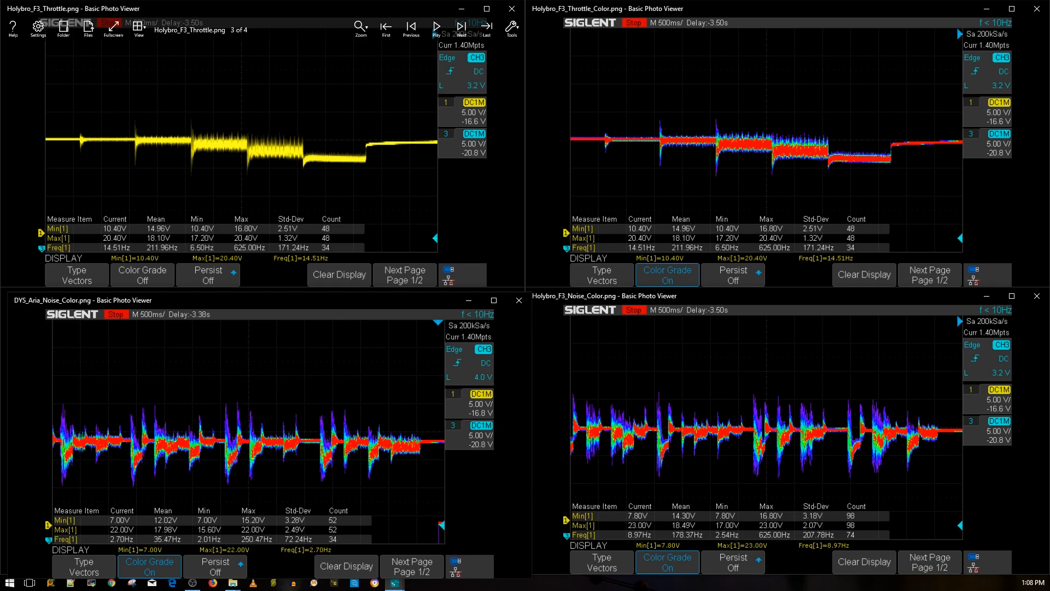
mouse_move(869, 436)
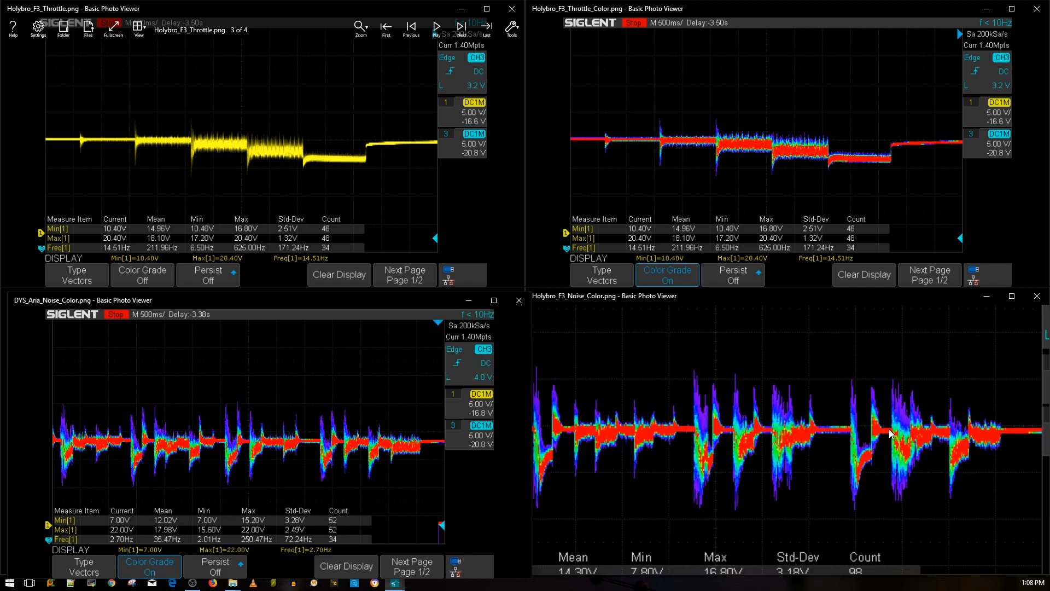
mouse_move(894, 429)
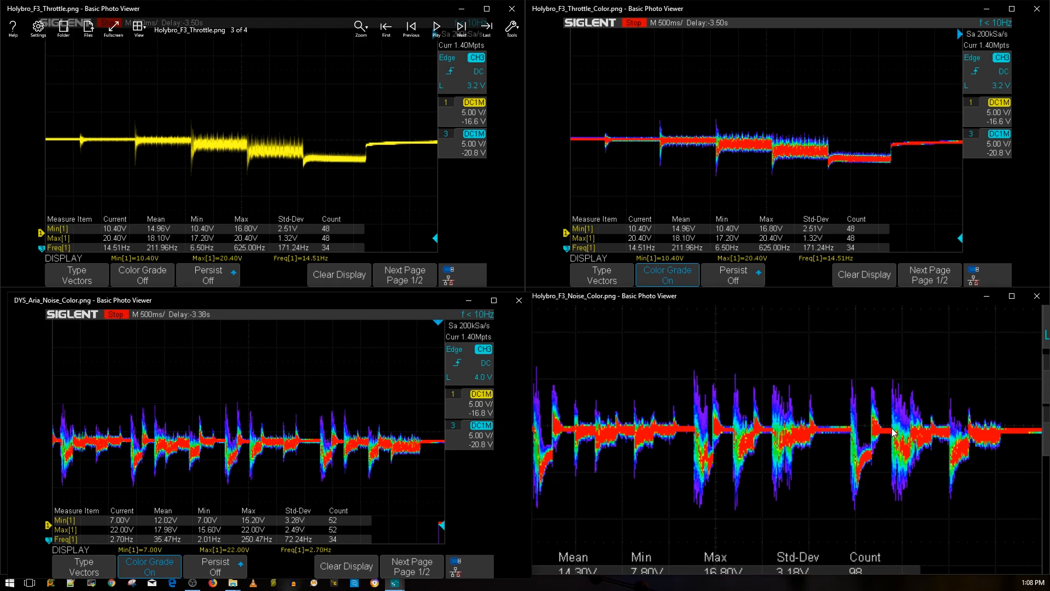
mouse_move(896, 462)
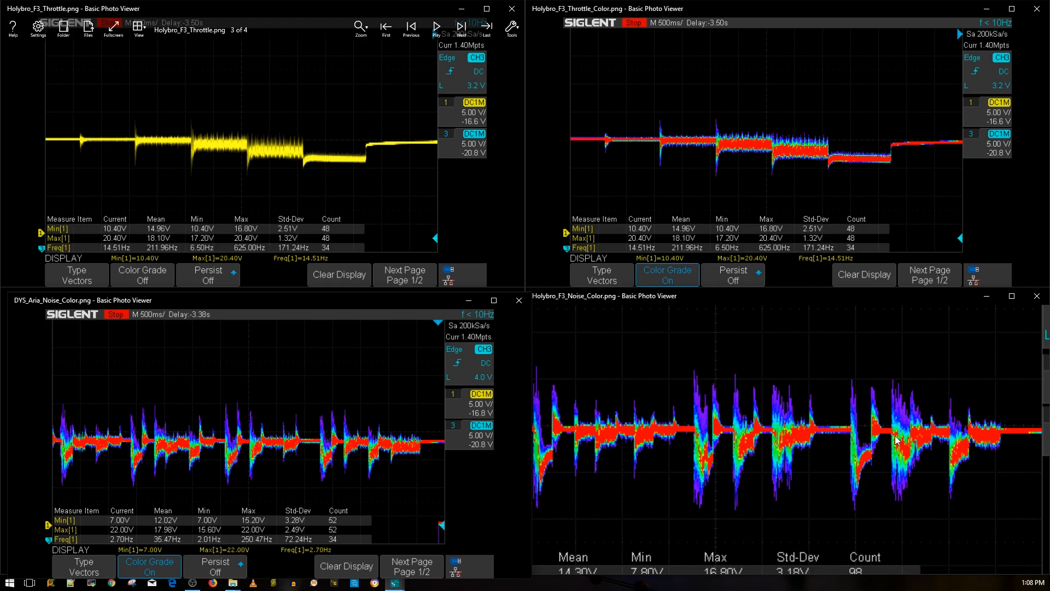
mouse_move(897, 463)
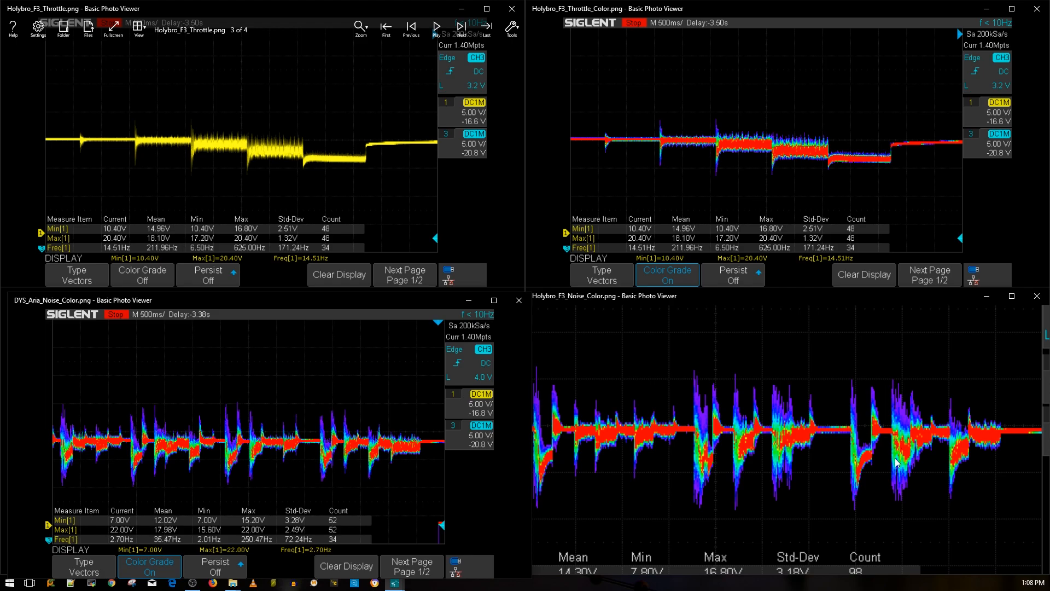
mouse_move(900, 436)
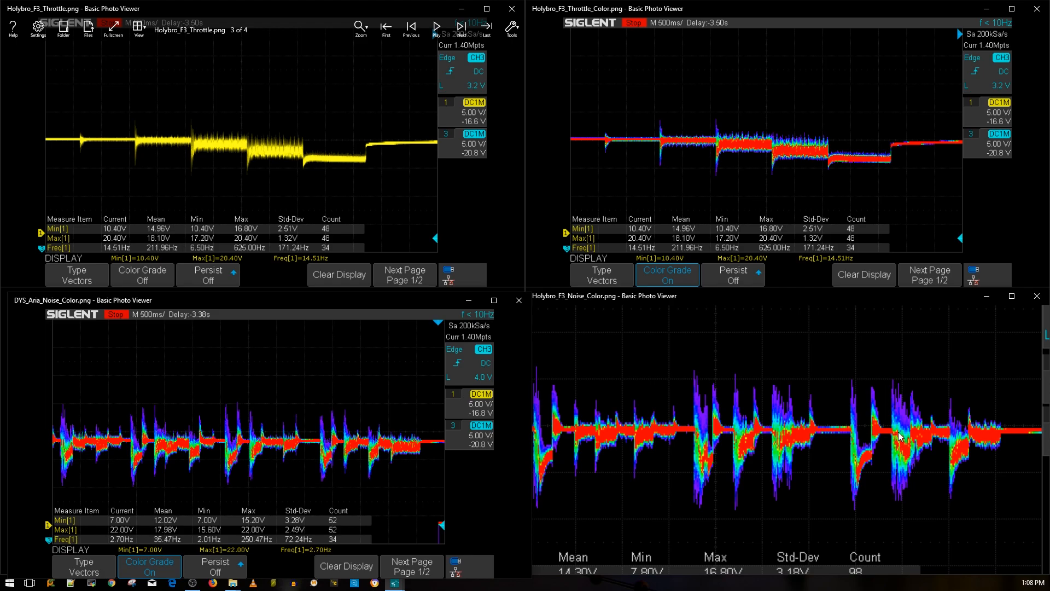
mouse_move(905, 484)
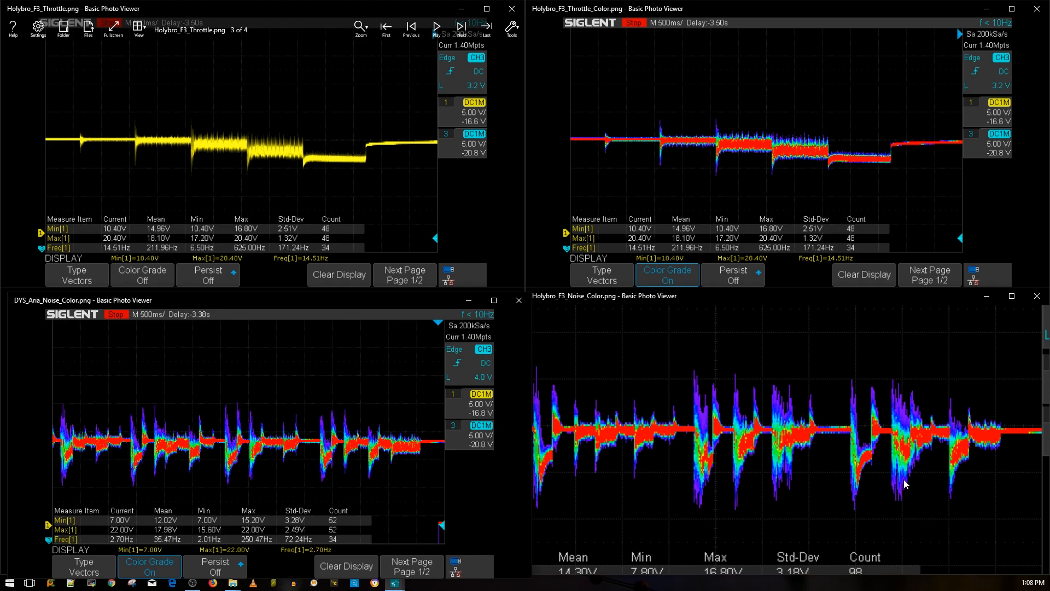
mouse_move(928, 437)
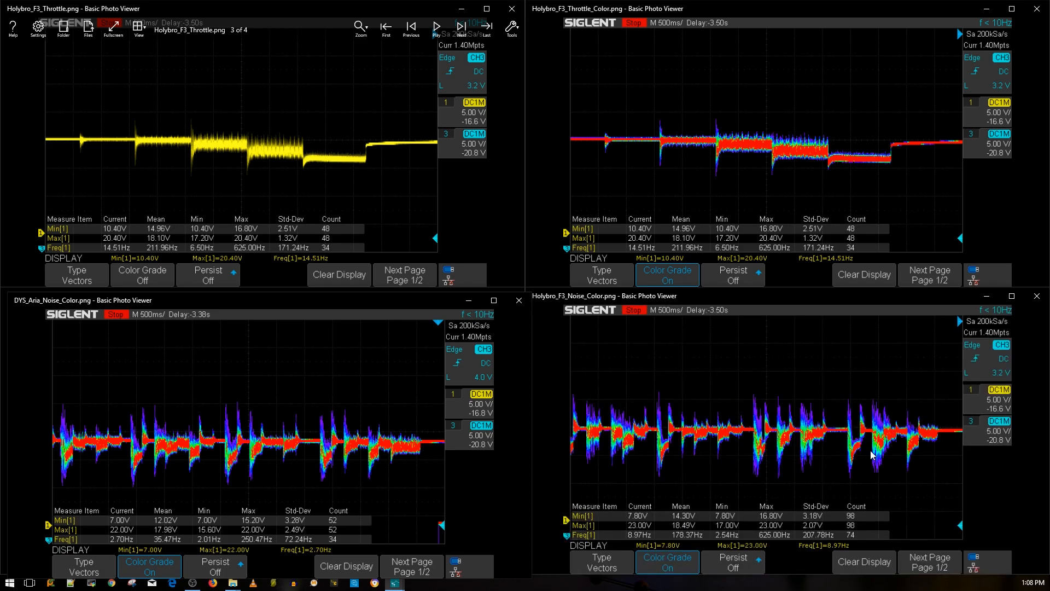
mouse_move(883, 442)
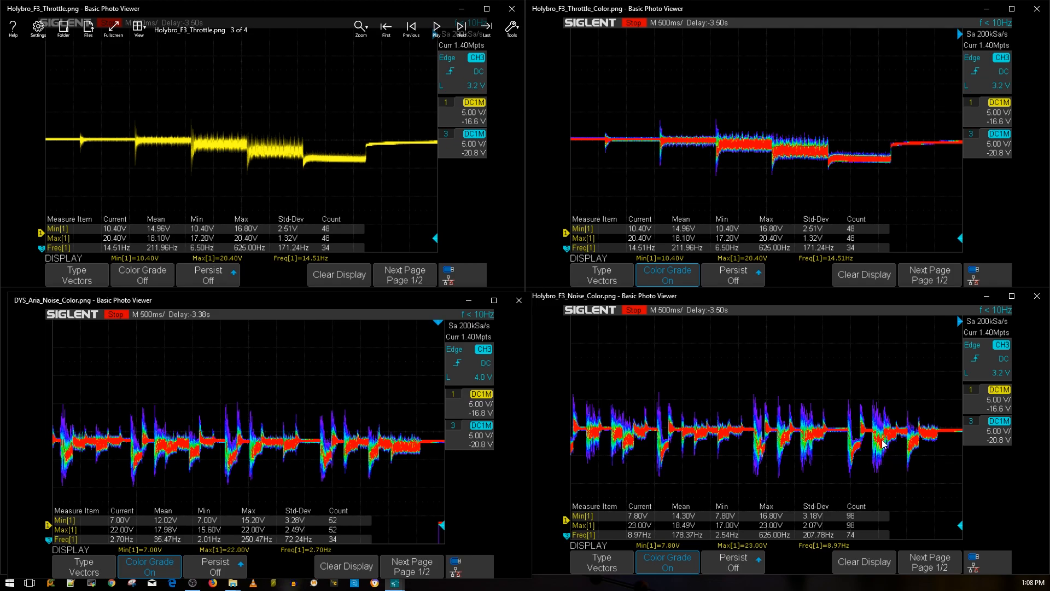
mouse_move(879, 437)
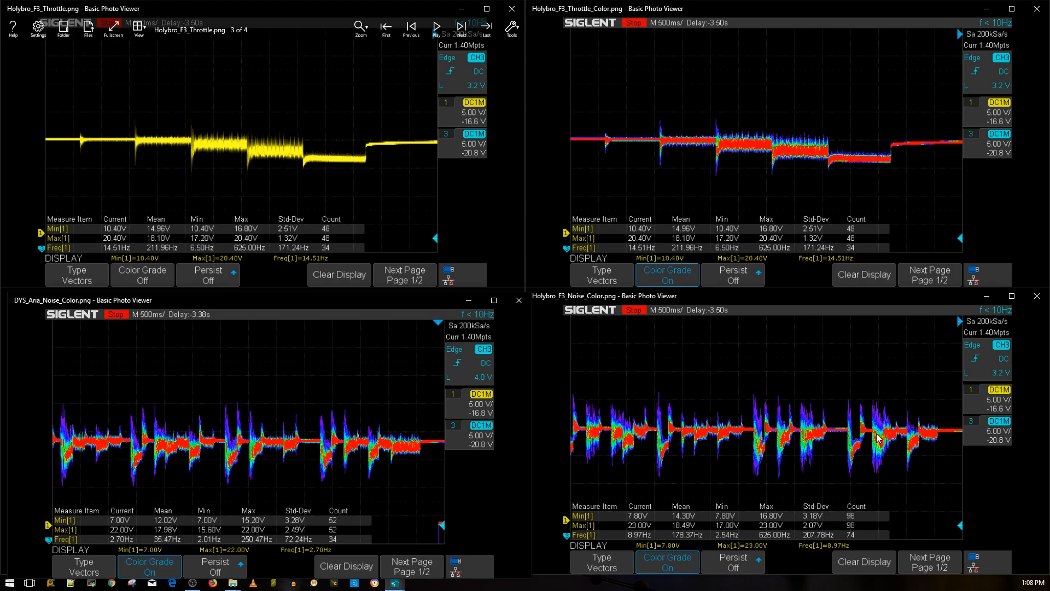
mouse_move(626, 402)
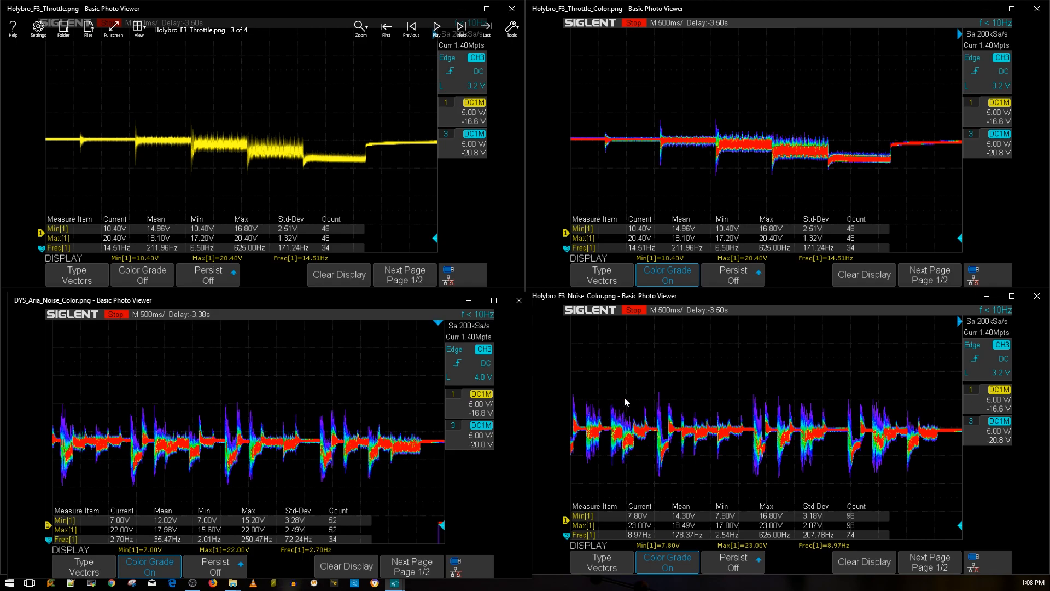
mouse_move(890, 443)
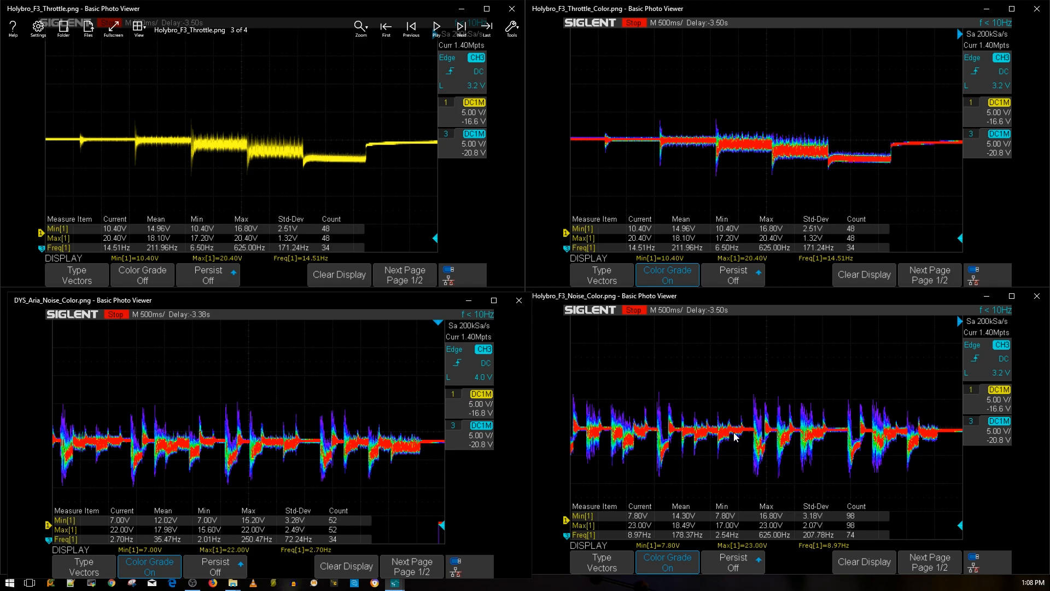
mouse_move(310, 448)
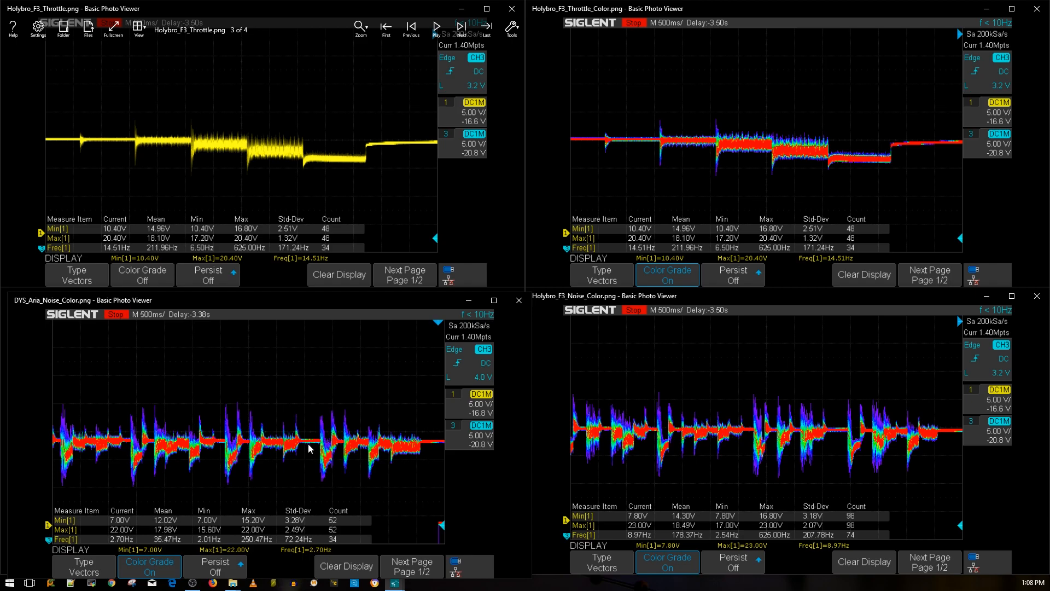
mouse_move(940, 451)
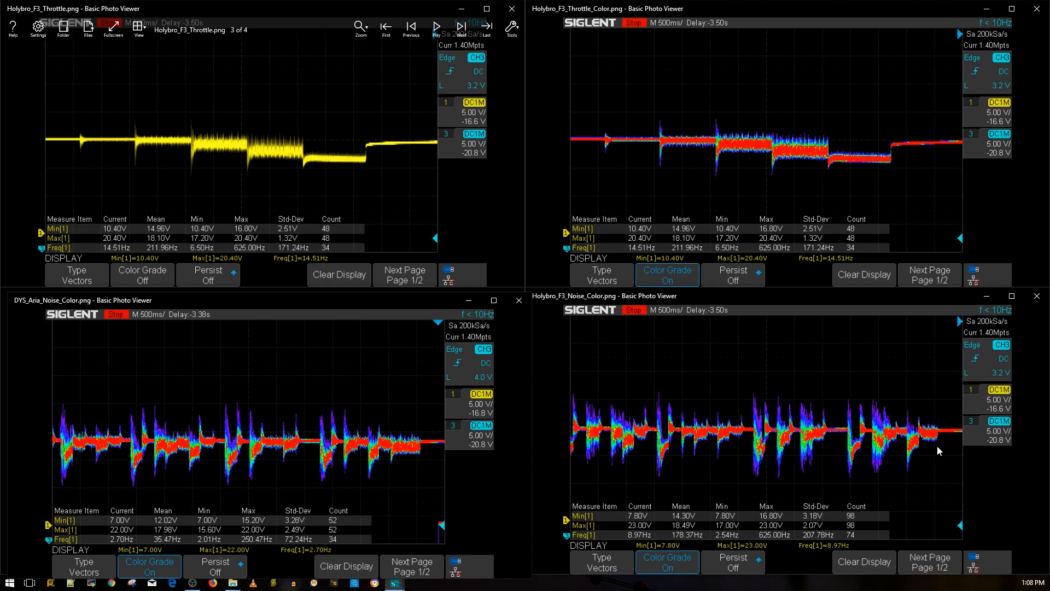
mouse_move(870, 434)
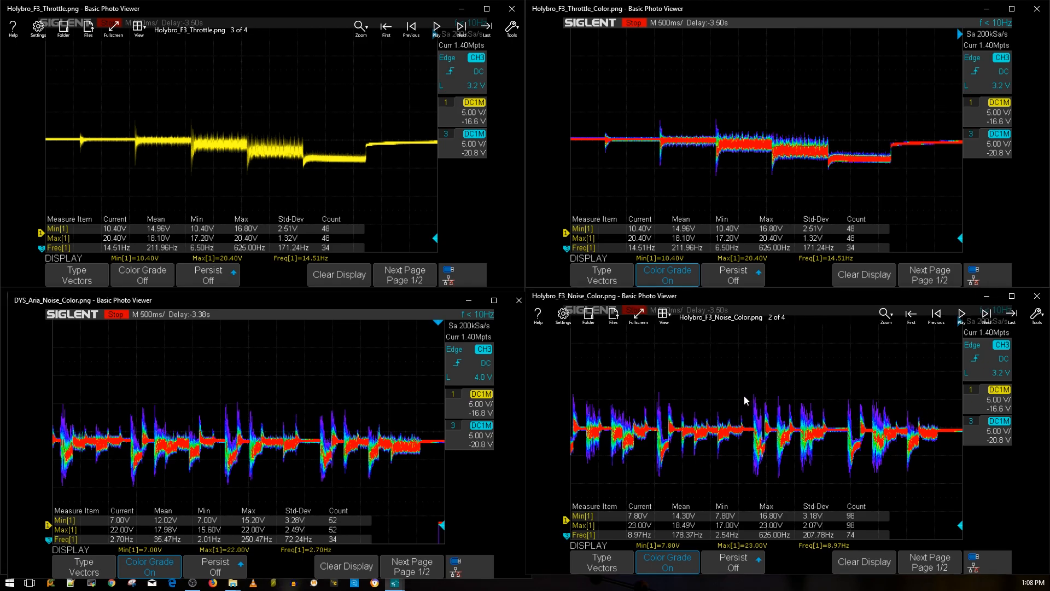
mouse_move(890, 443)
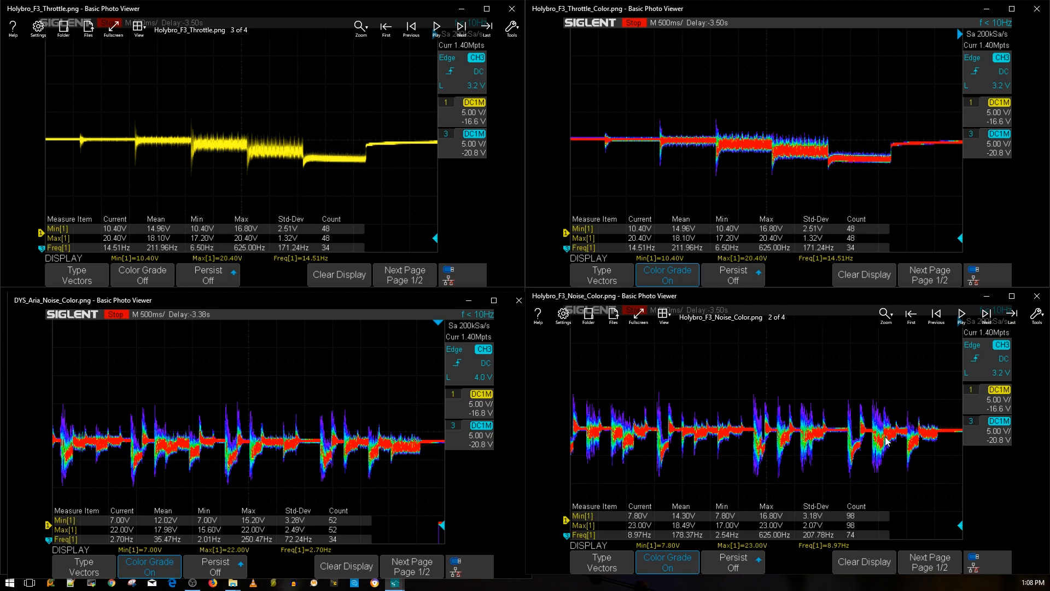
mouse_move(859, 432)
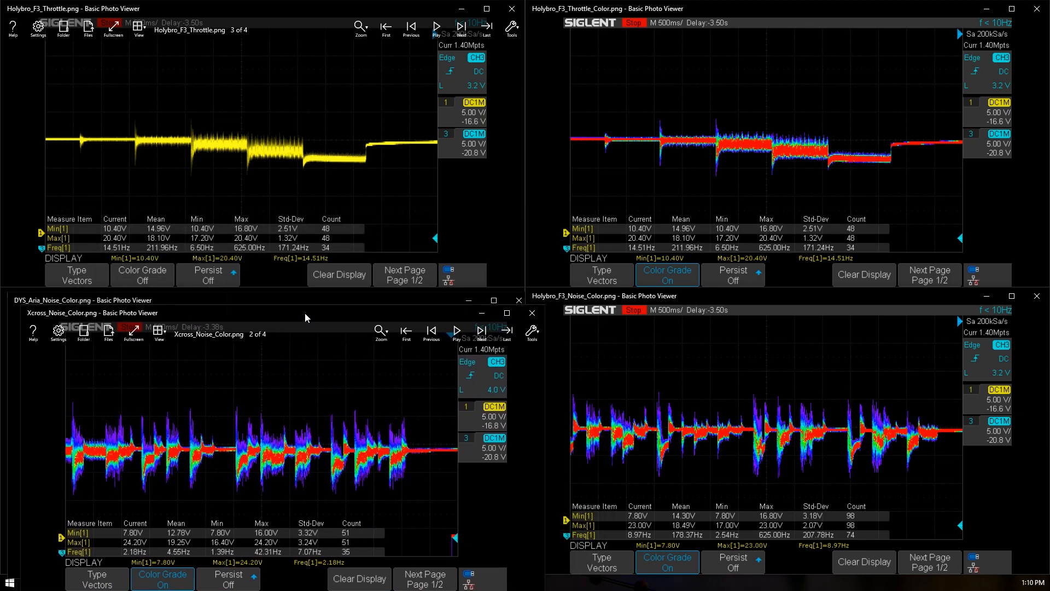
mouse_move(654, 470)
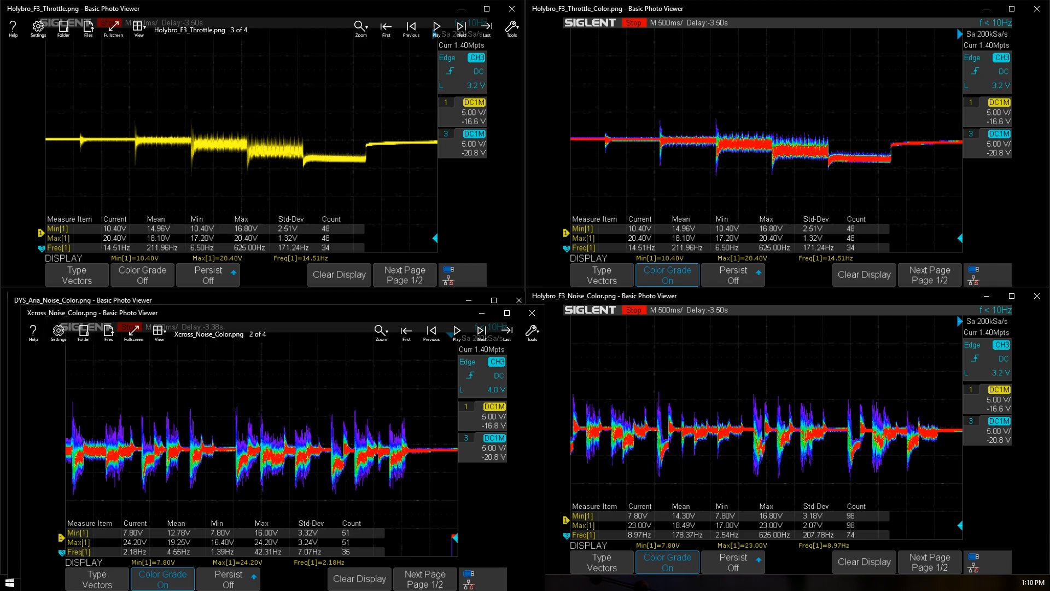
mouse_move(548, 446)
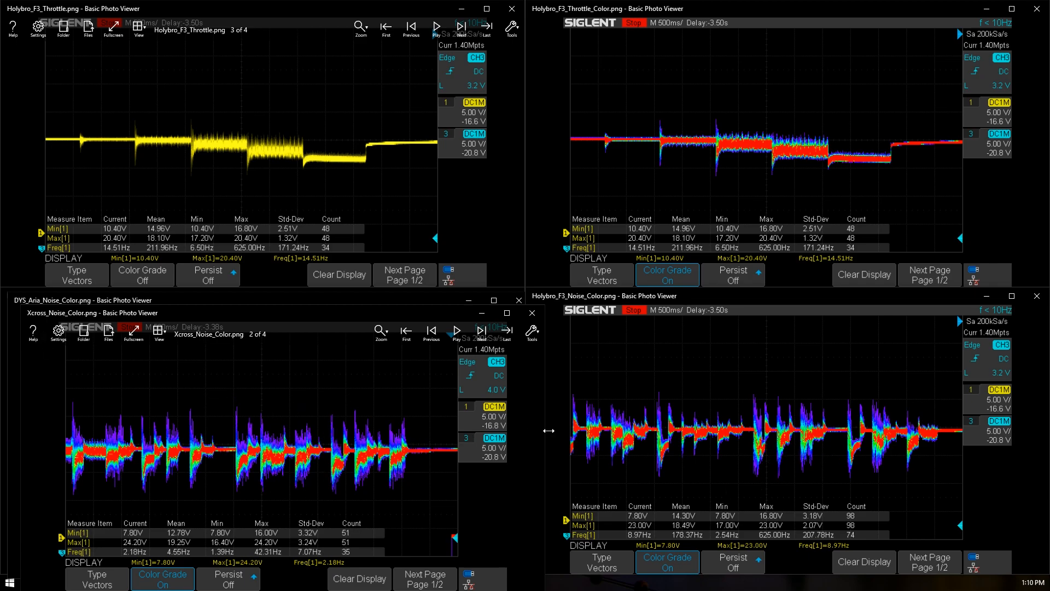
mouse_move(532, 313)
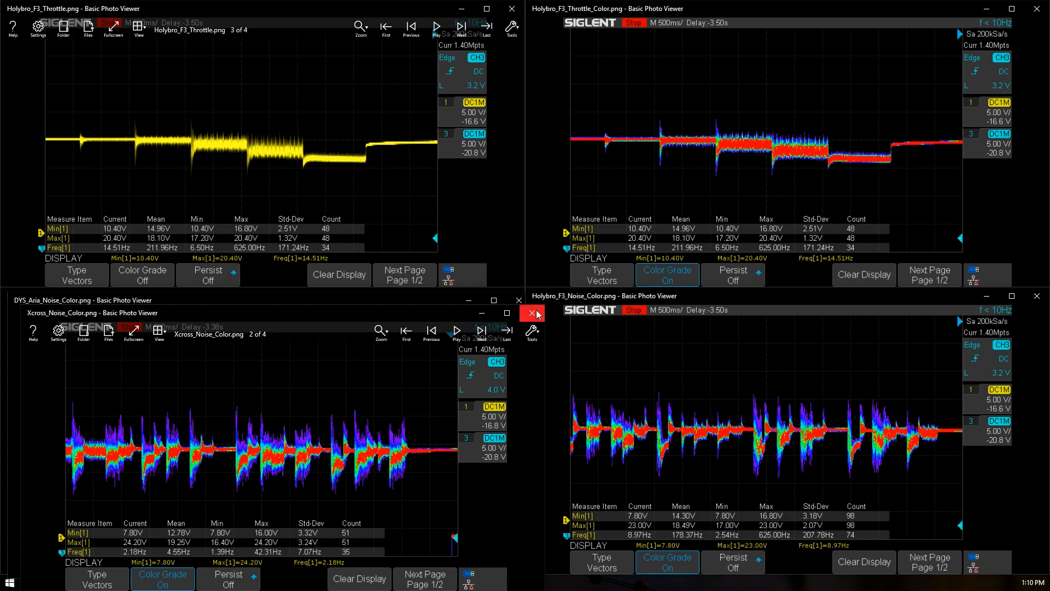
left_click(532, 313)
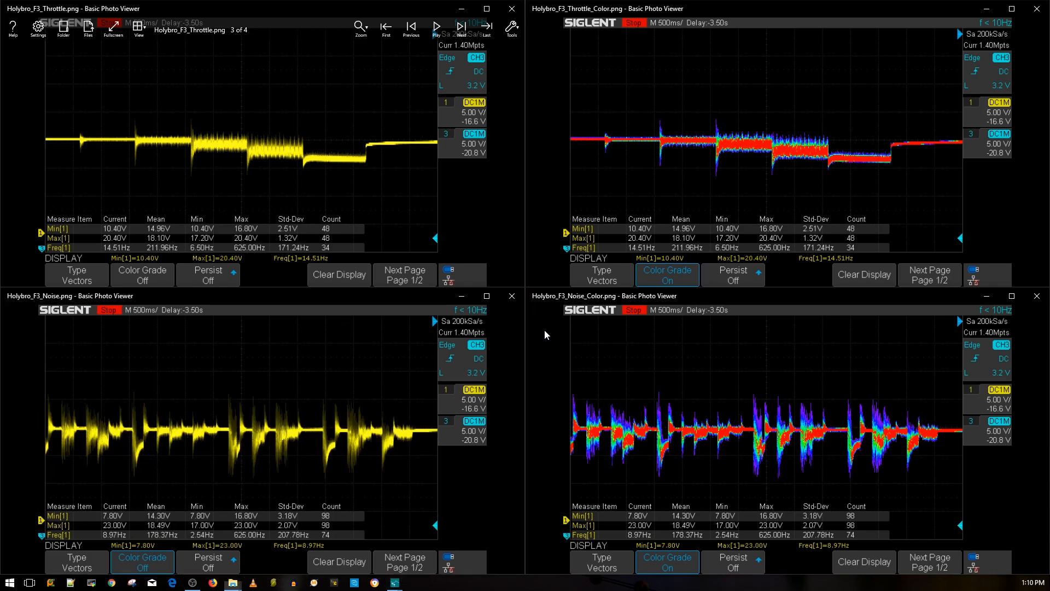
mouse_move(694, 415)
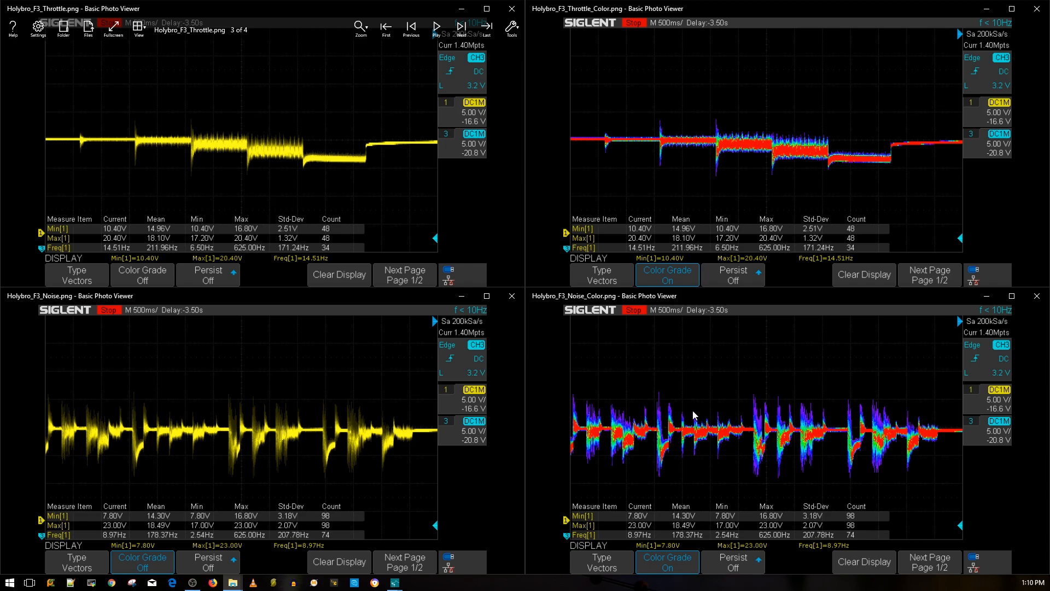
mouse_move(714, 423)
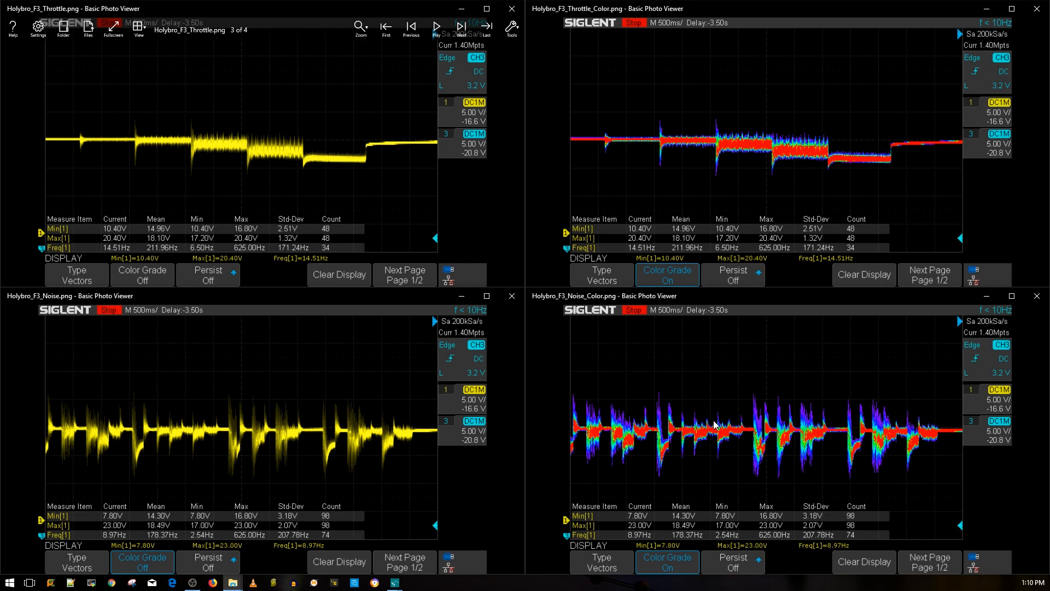
mouse_move(751, 451)
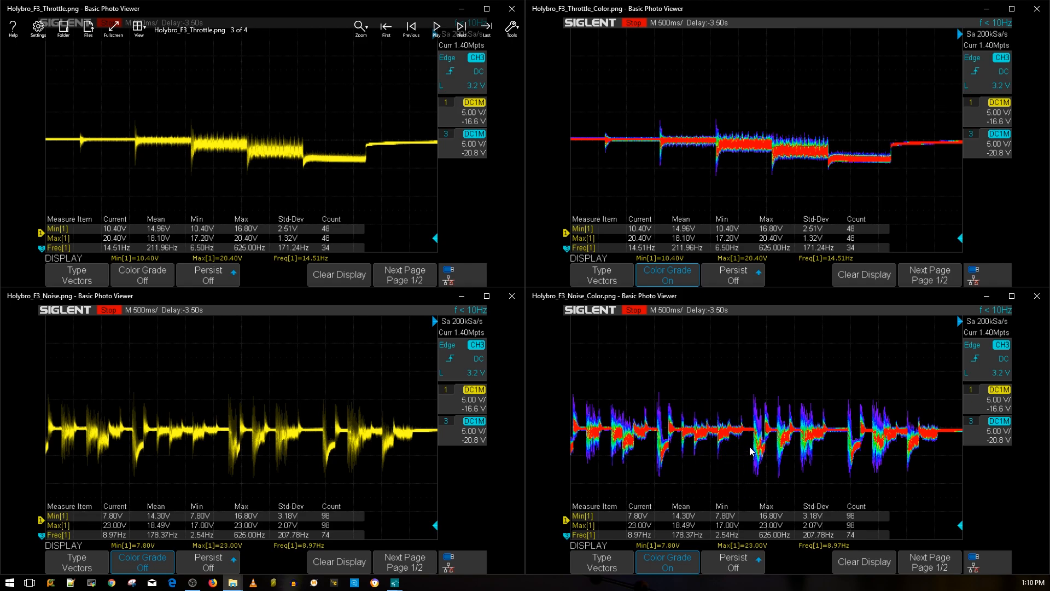
mouse_move(501, 402)
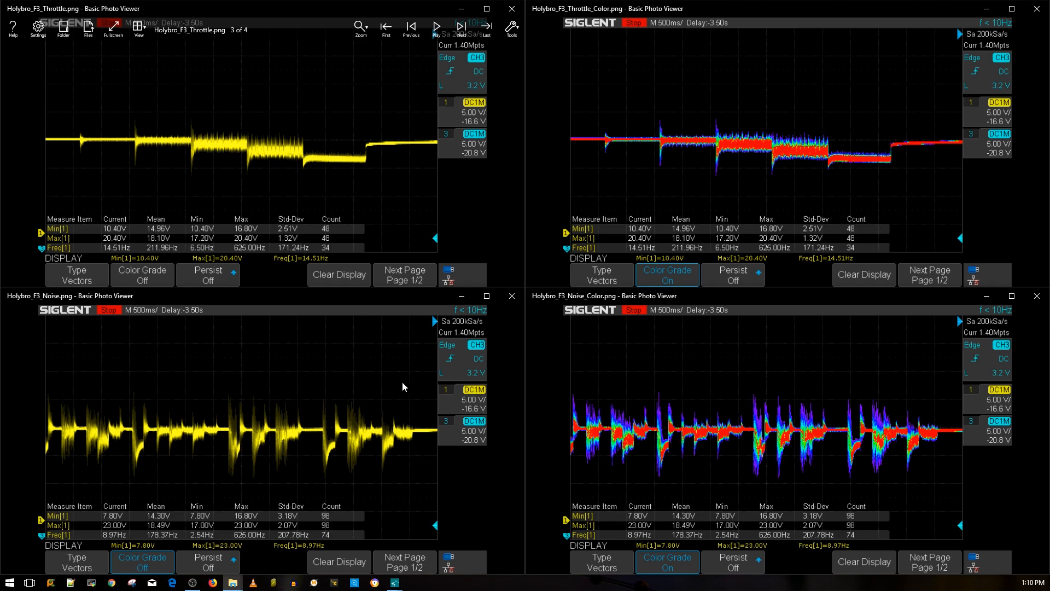
mouse_move(376, 378)
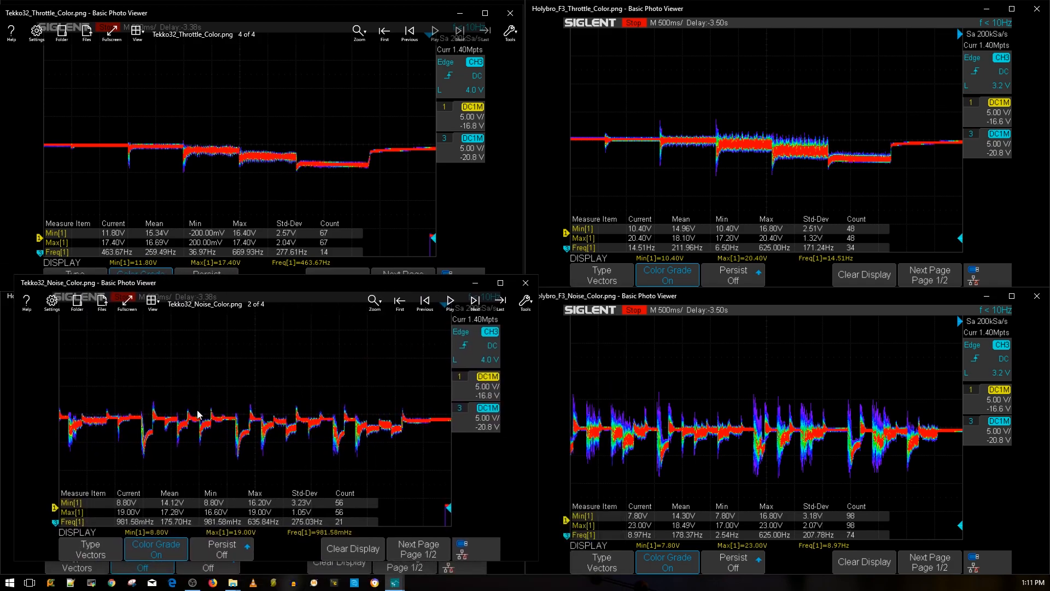
mouse_move(224, 430)
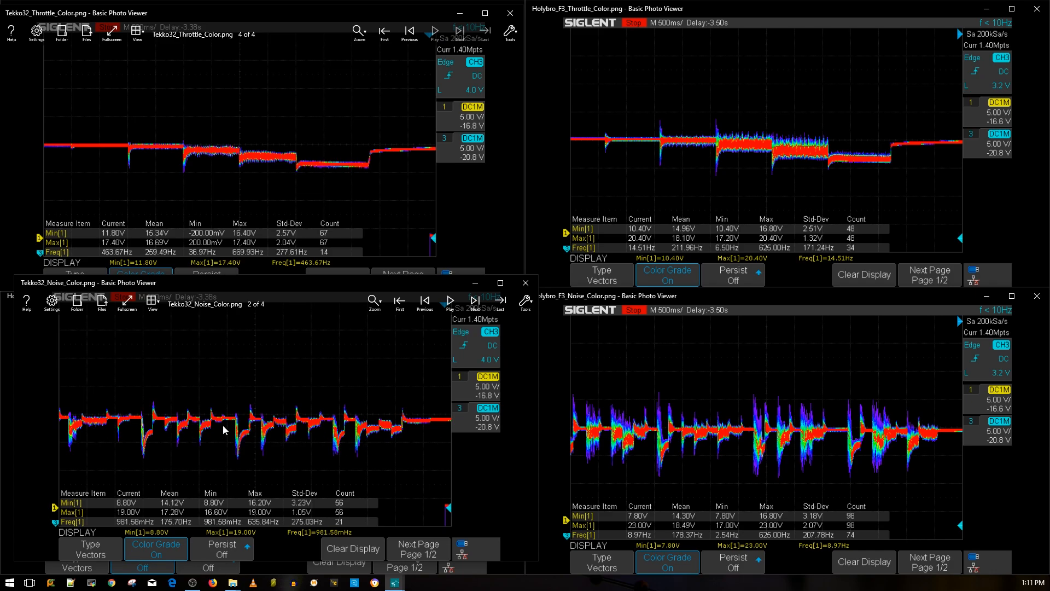
mouse_move(249, 441)
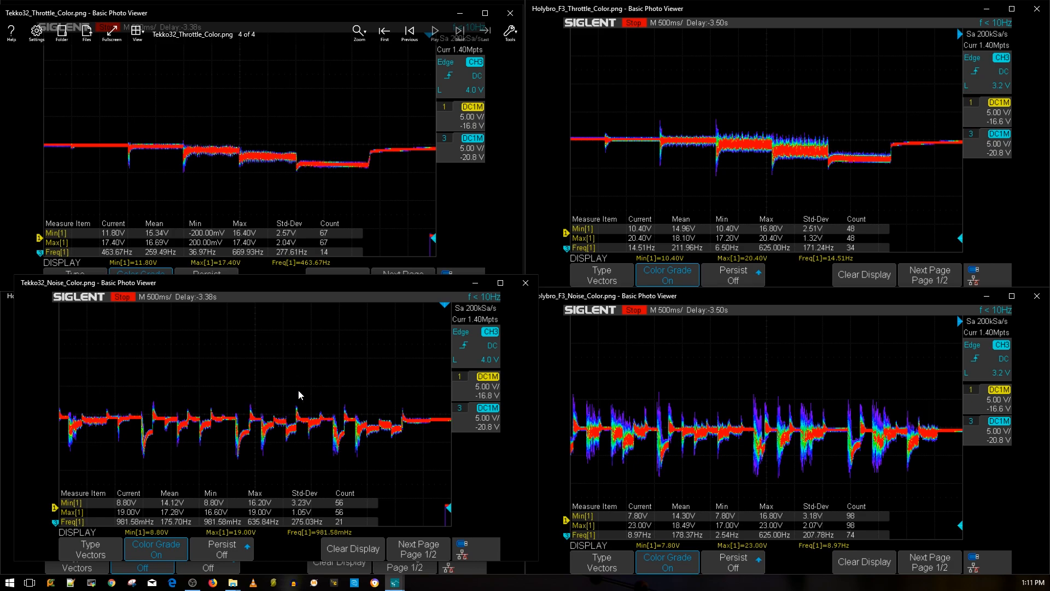
mouse_move(400, 431)
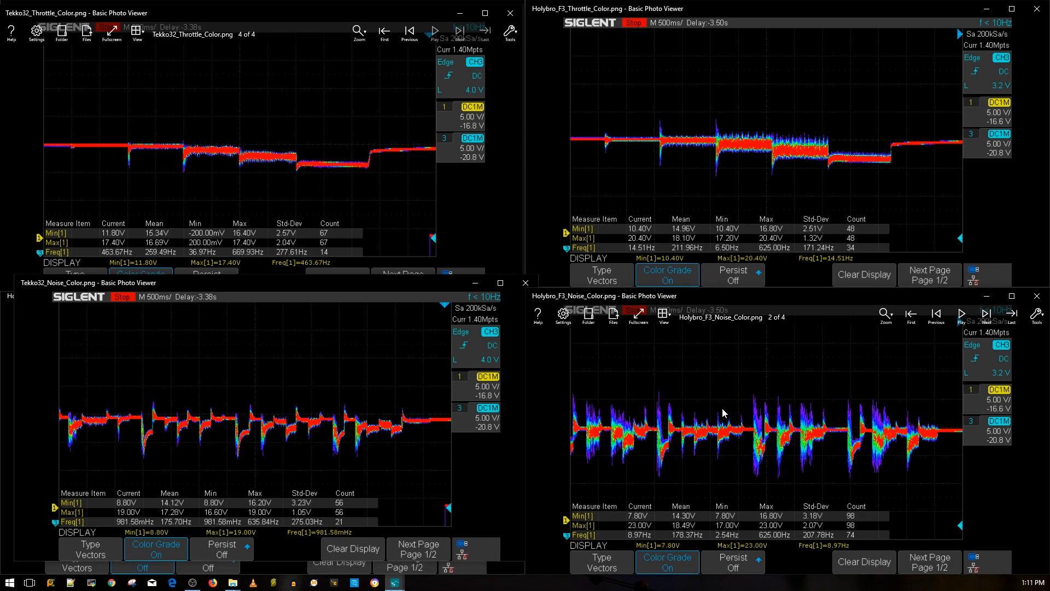
mouse_move(760, 439)
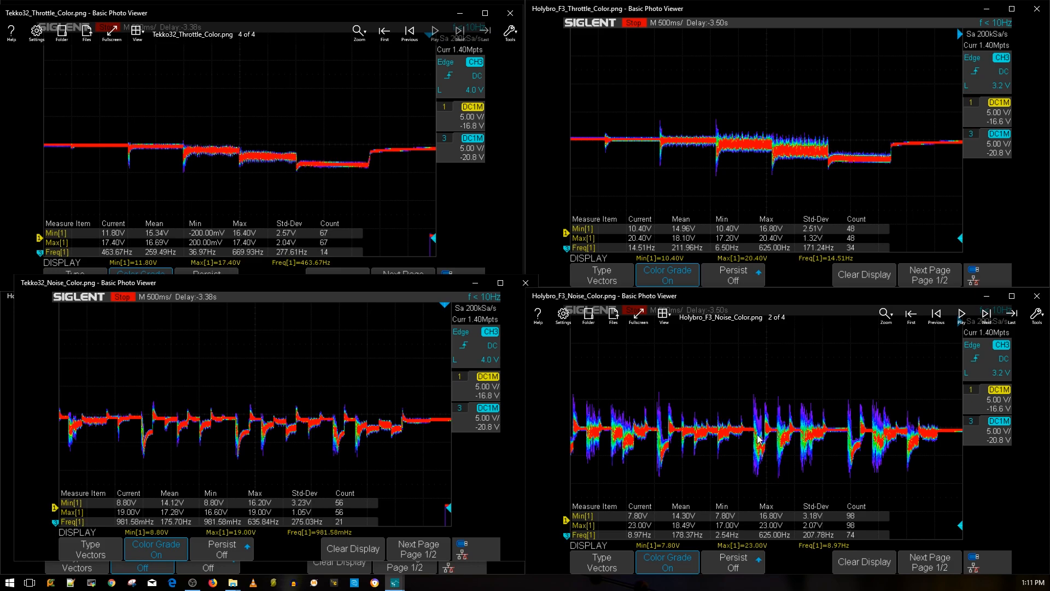
mouse_move(790, 445)
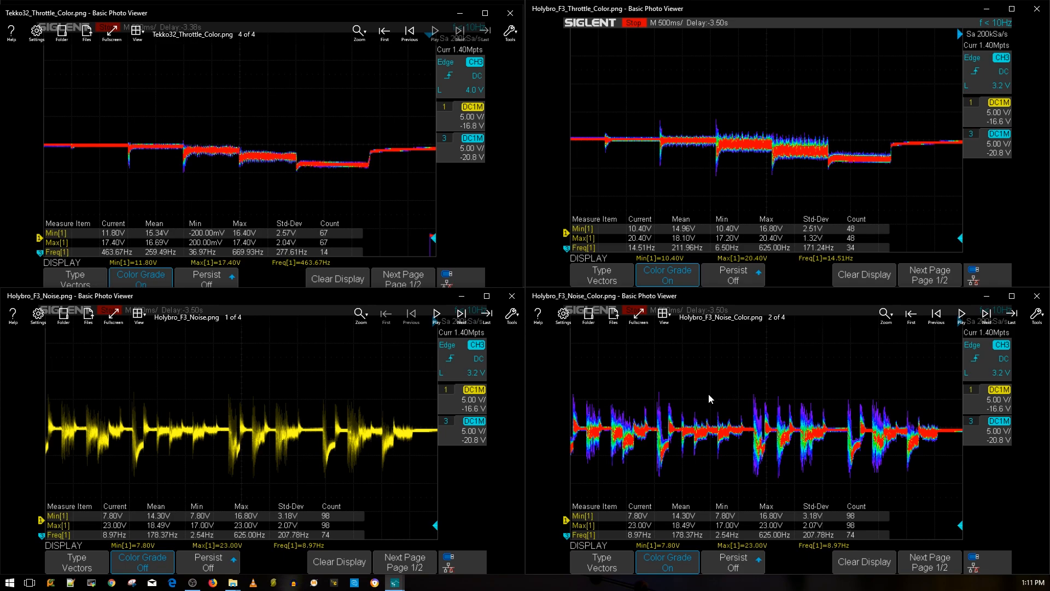
mouse_move(811, 417)
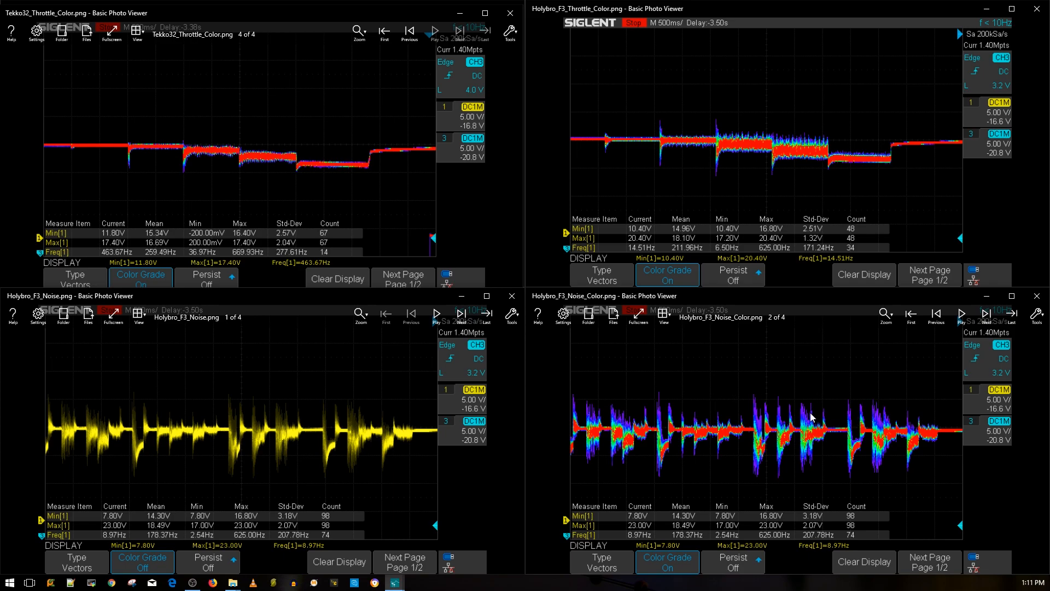
mouse_move(828, 434)
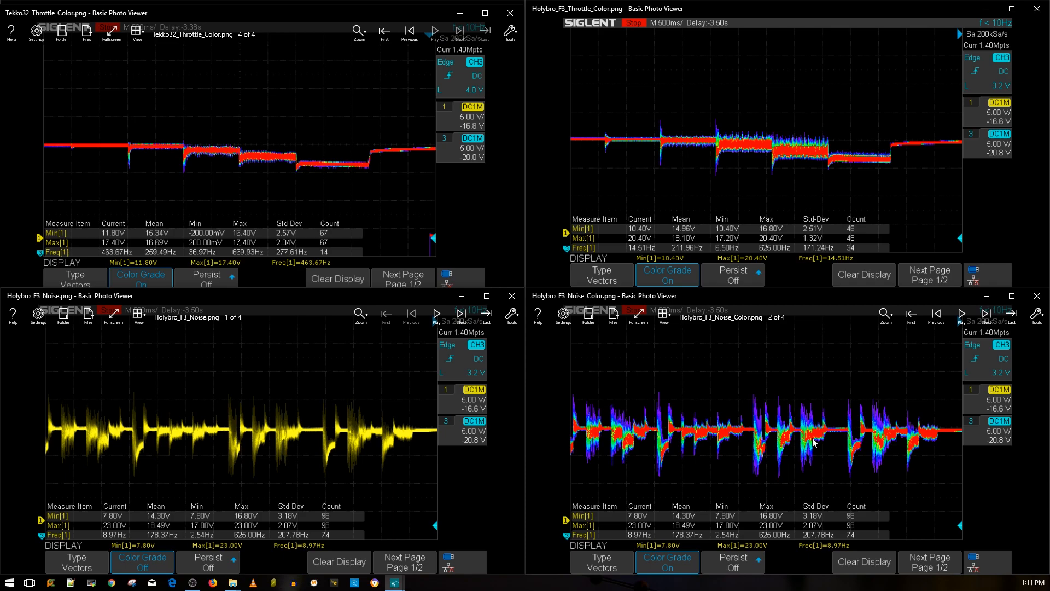
mouse_move(809, 405)
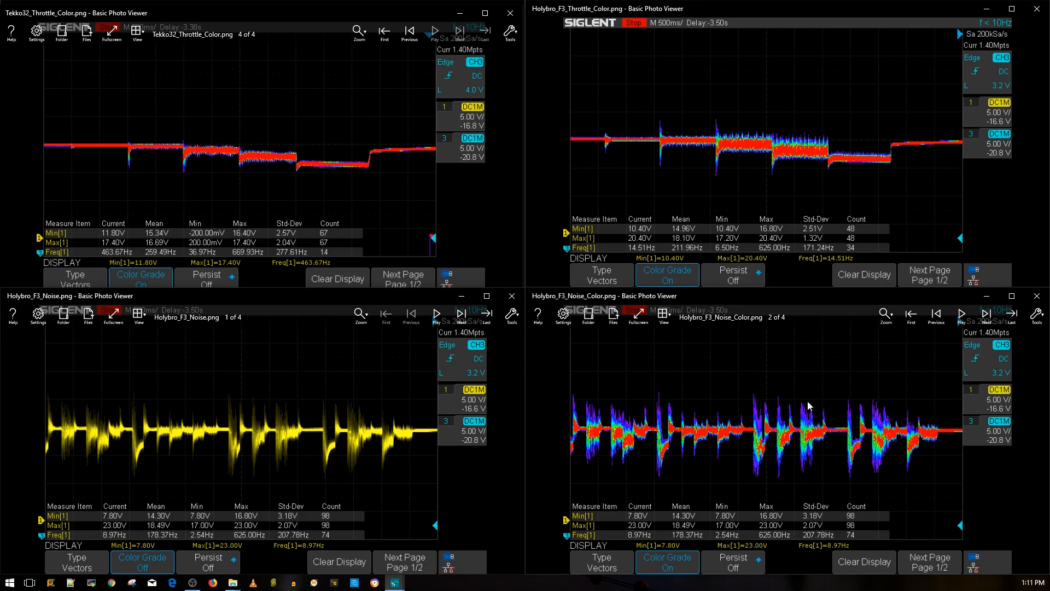
mouse_move(798, 458)
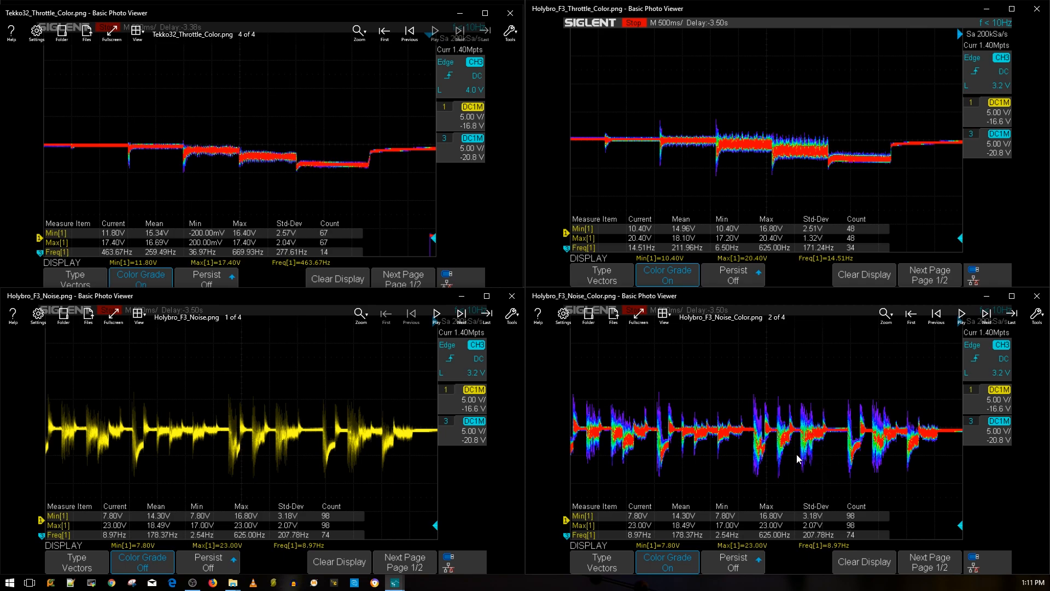
mouse_move(833, 428)
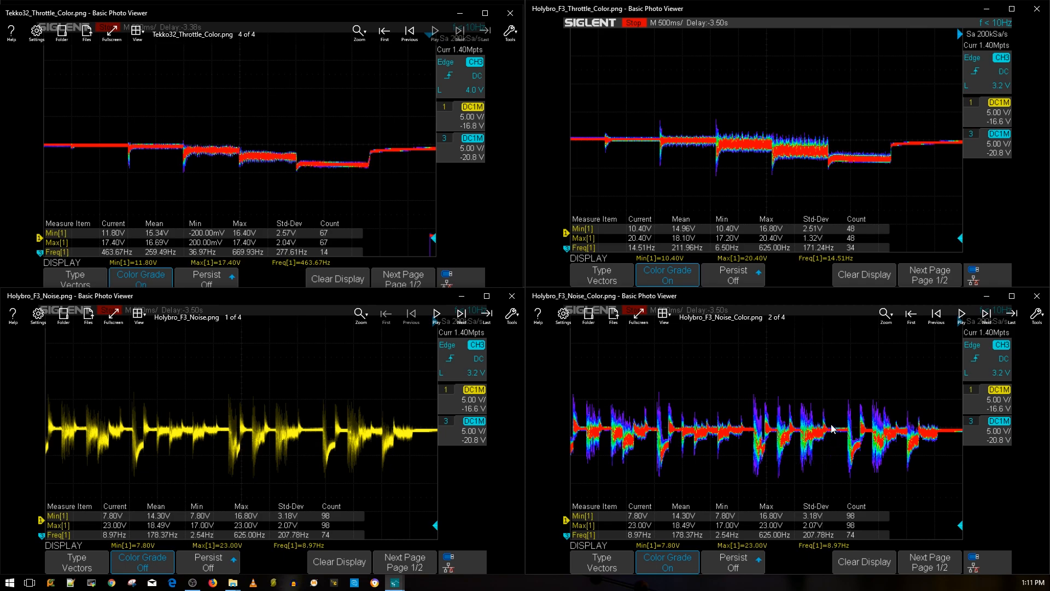
mouse_move(734, 443)
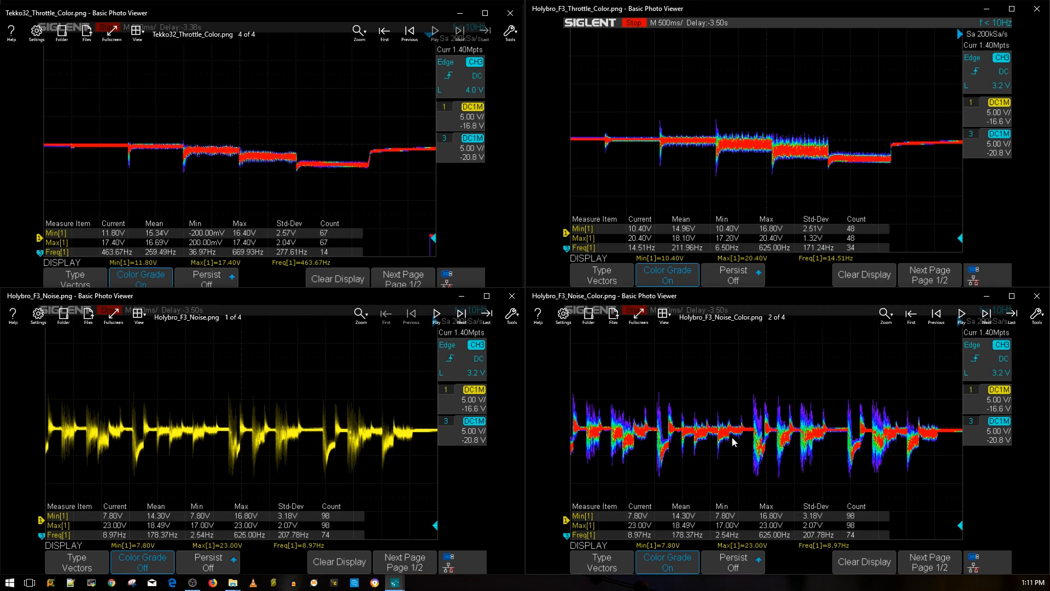
mouse_move(915, 411)
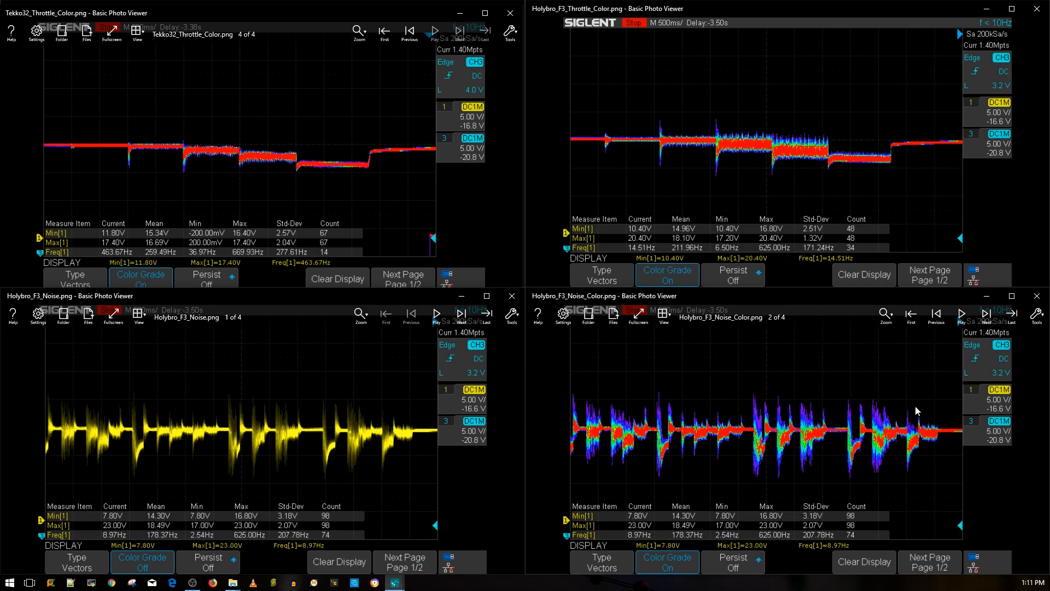
mouse_move(817, 405)
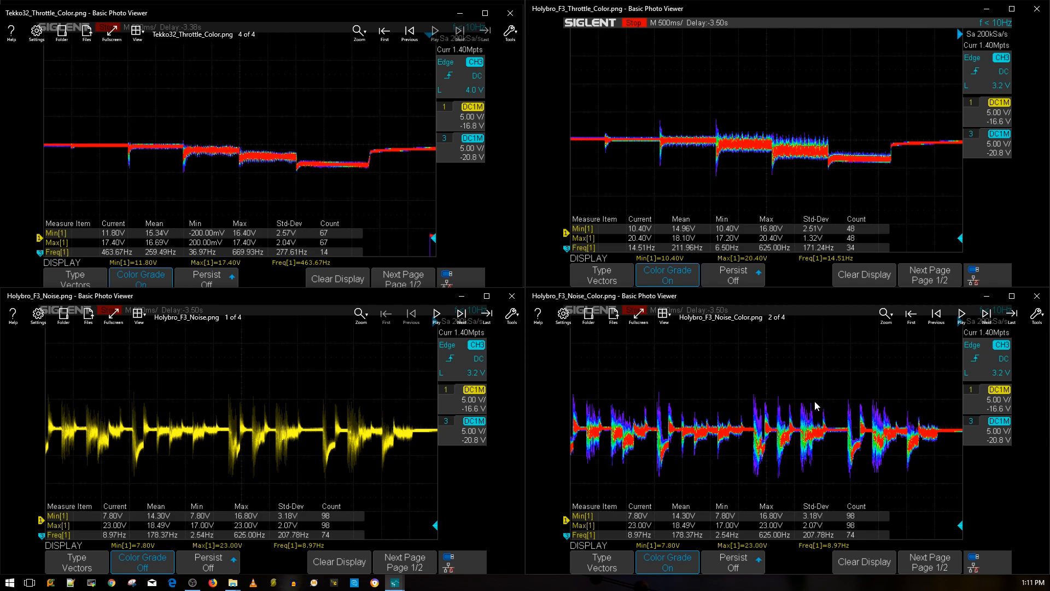
mouse_move(794, 420)
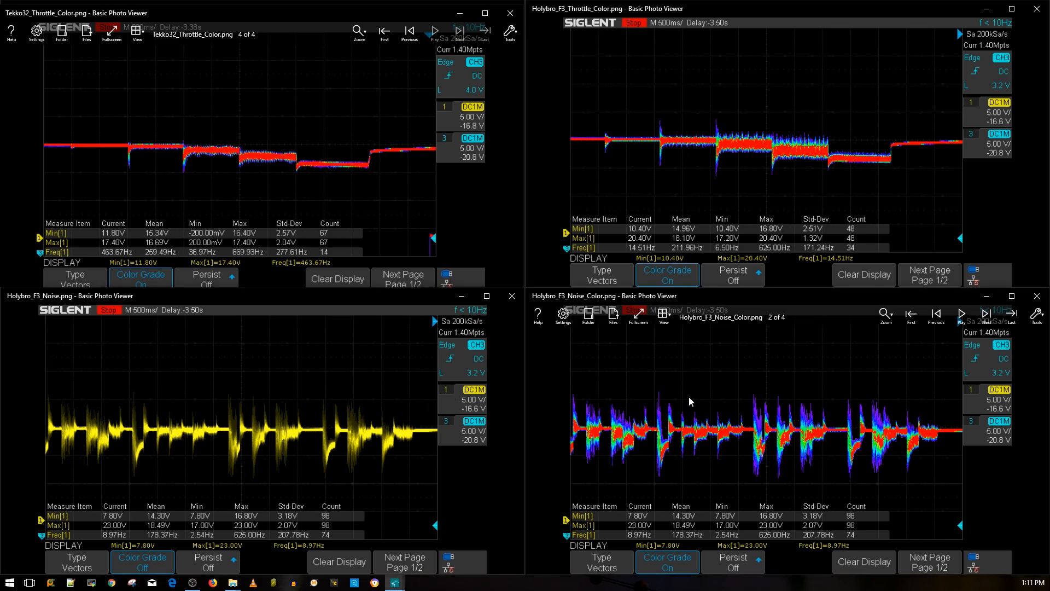
mouse_move(714, 395)
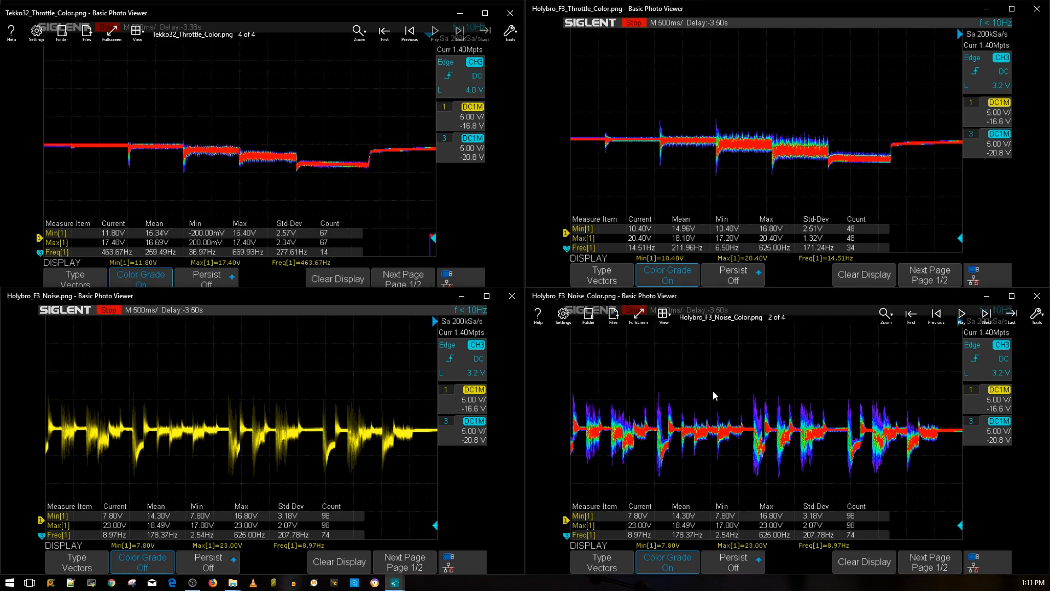
mouse_move(722, 413)
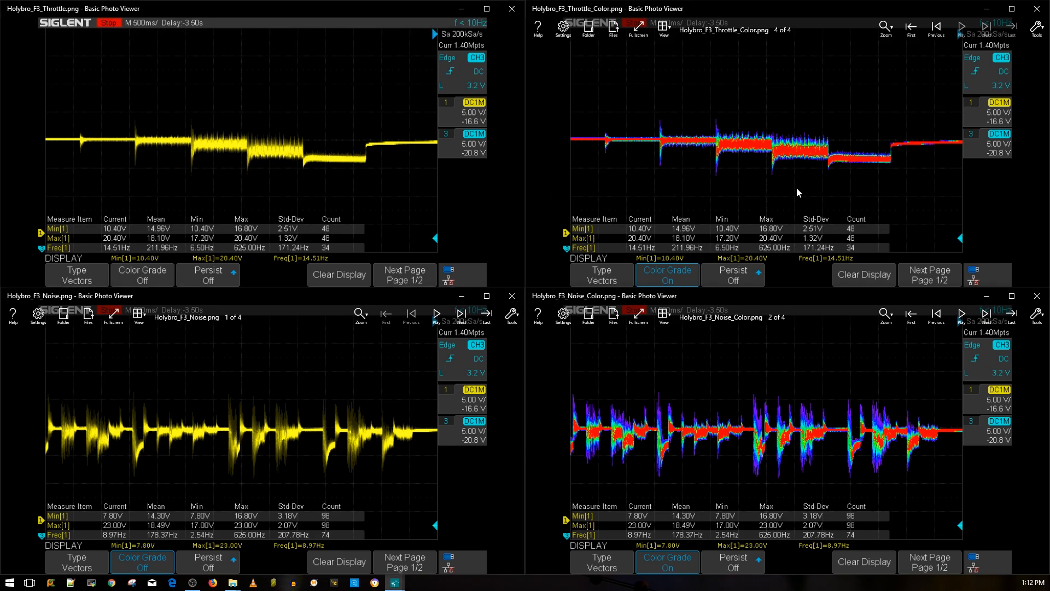
mouse_move(805, 249)
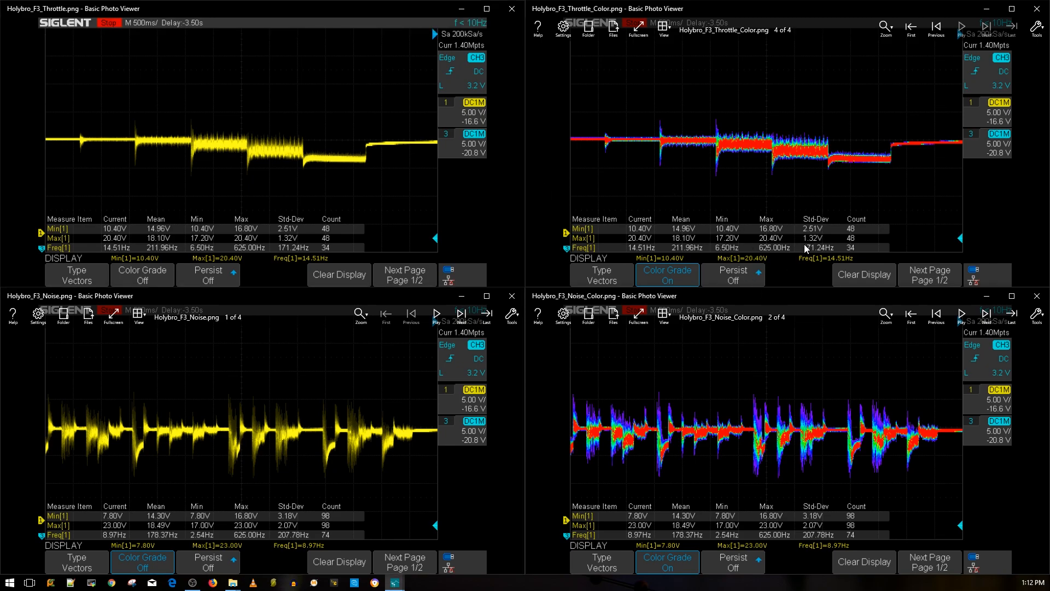
mouse_move(804, 250)
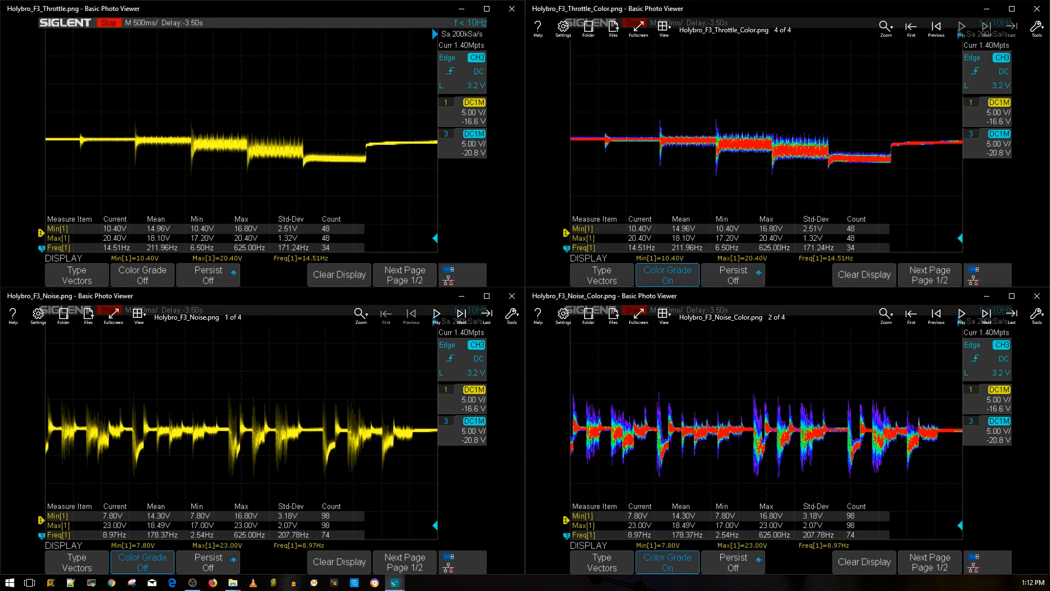
mouse_move(110, 195)
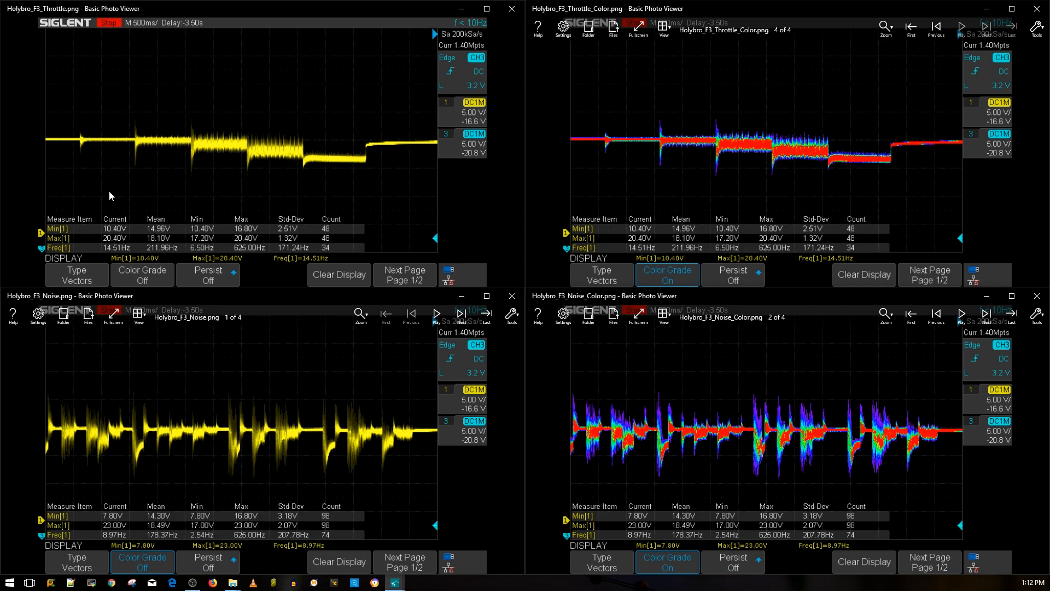